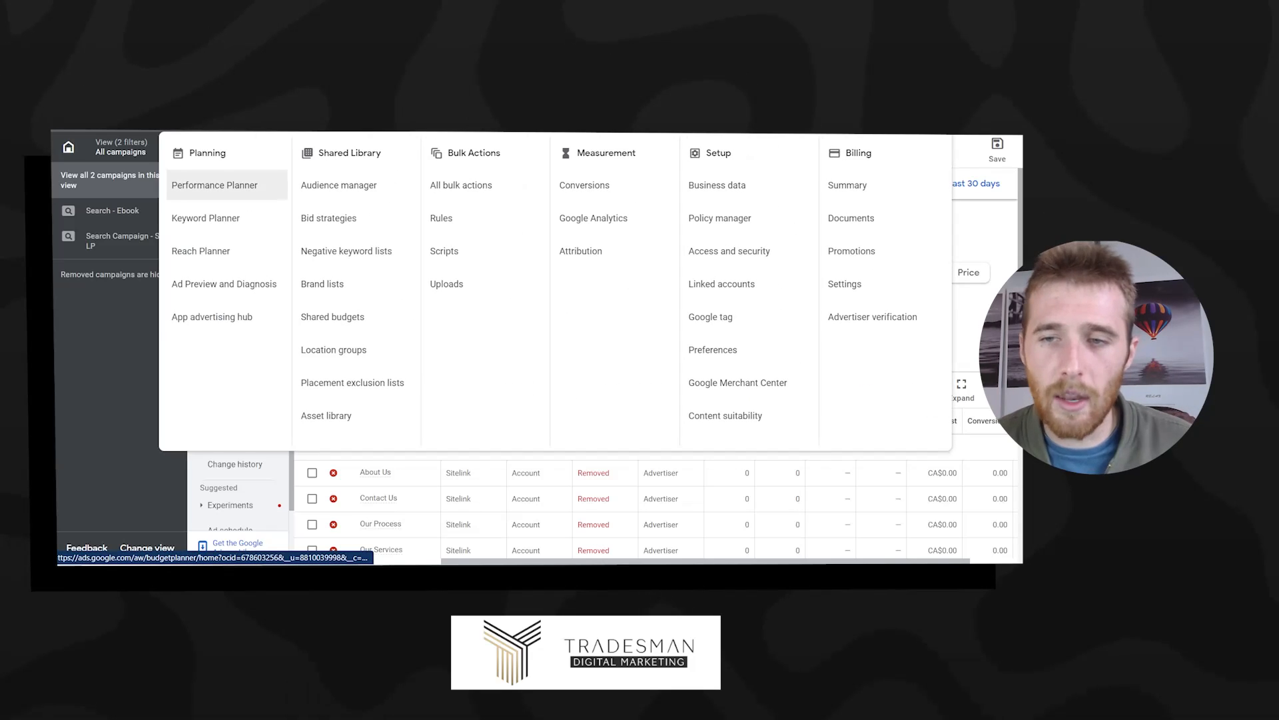
{"action": "mouse_move", "coordinate": [872, 317]}
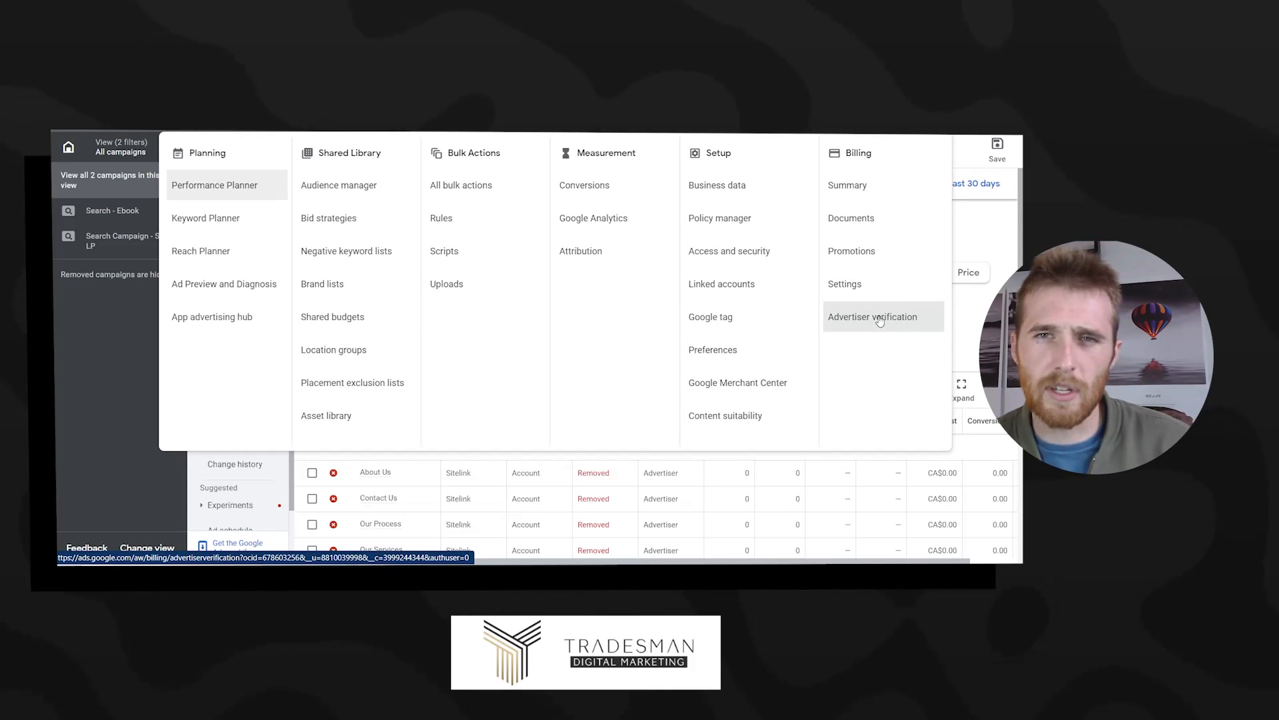
Review the About verification help article, reading through its sections from top to bottom
{"action": "left_click", "coordinate": [874, 318]}
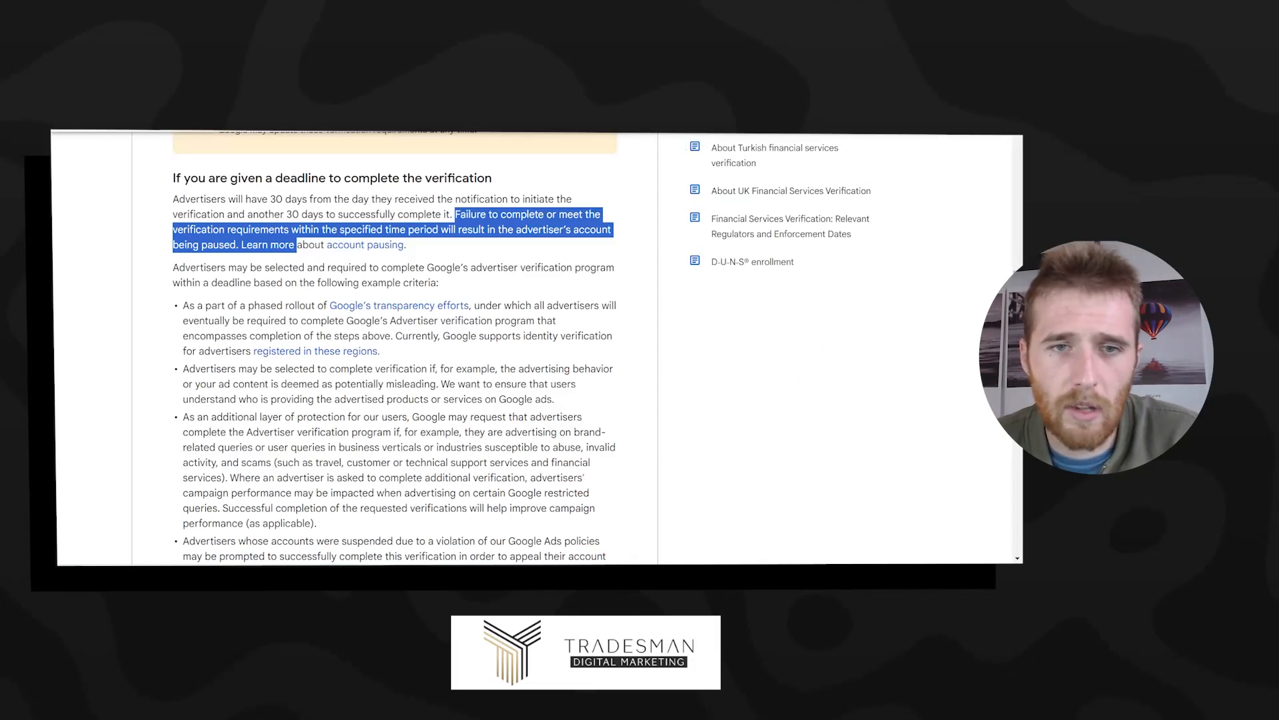
{"action": "scroll", "scroll_direction": "up", "scroll_amount": 3}
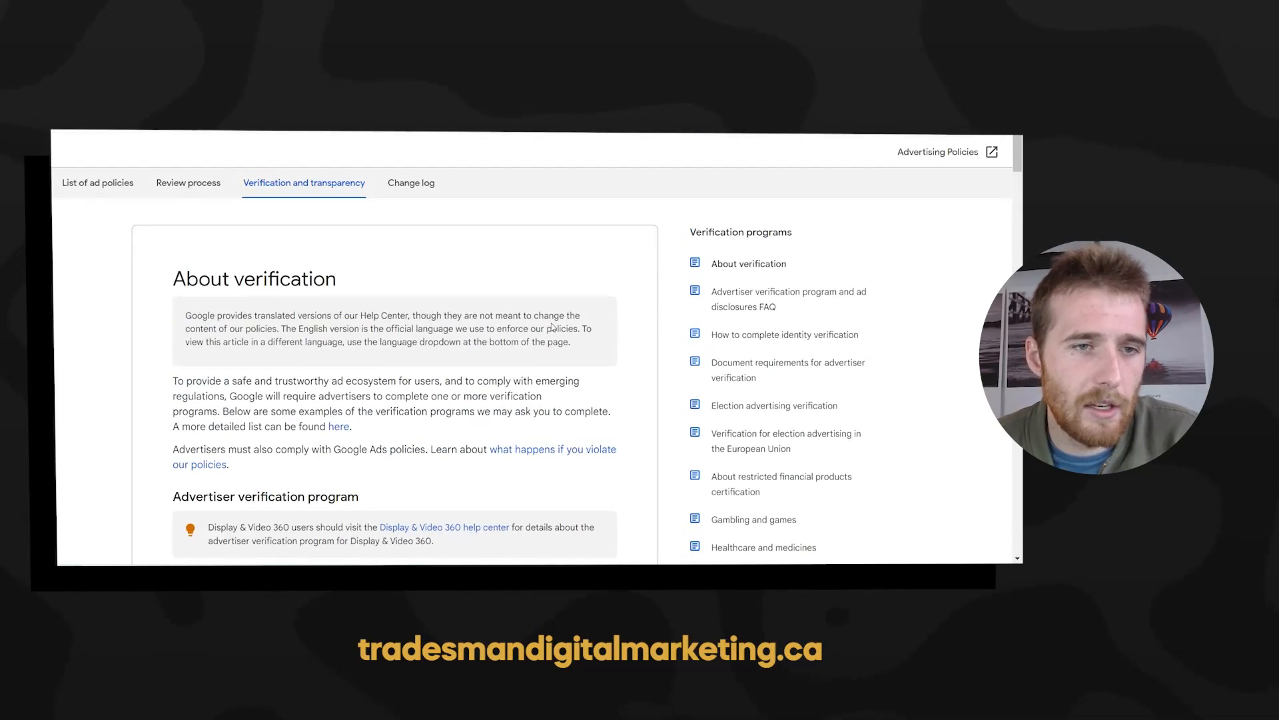
{"action": "scroll", "scroll_direction": "down", "scroll_amount": 3}
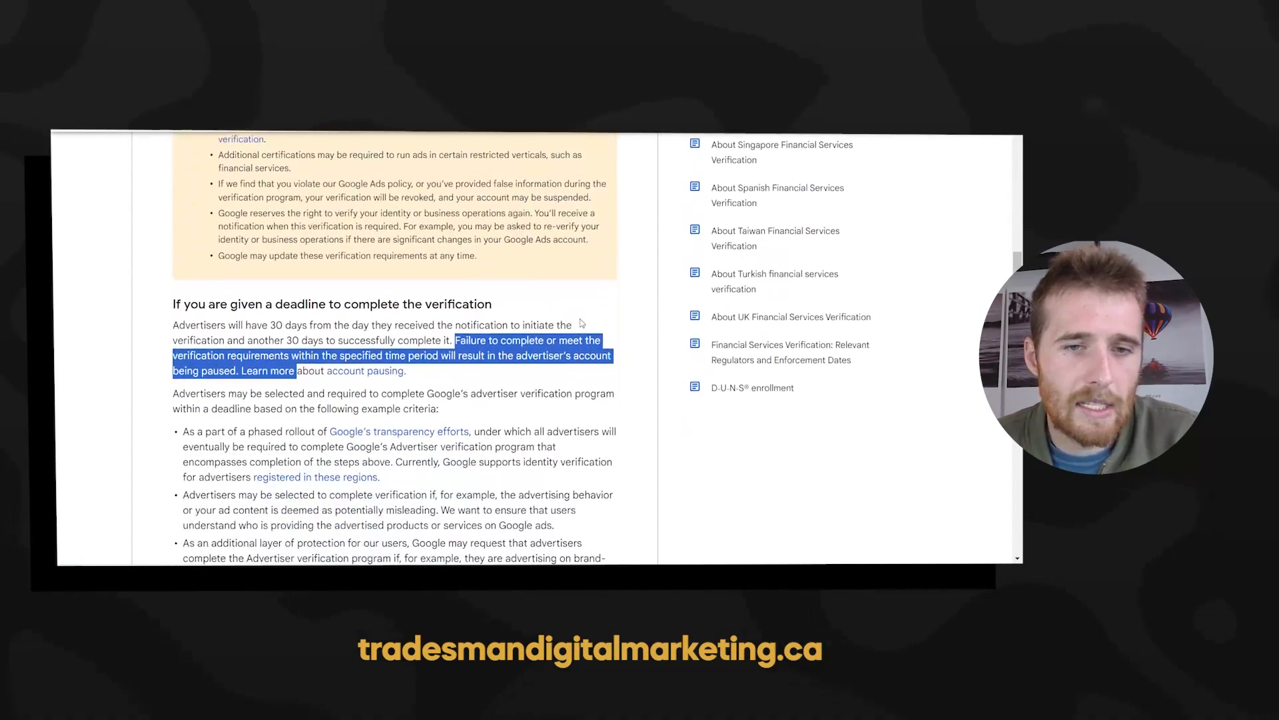
{"action": "scroll", "scroll_direction": "down", "scroll_amount": 3}
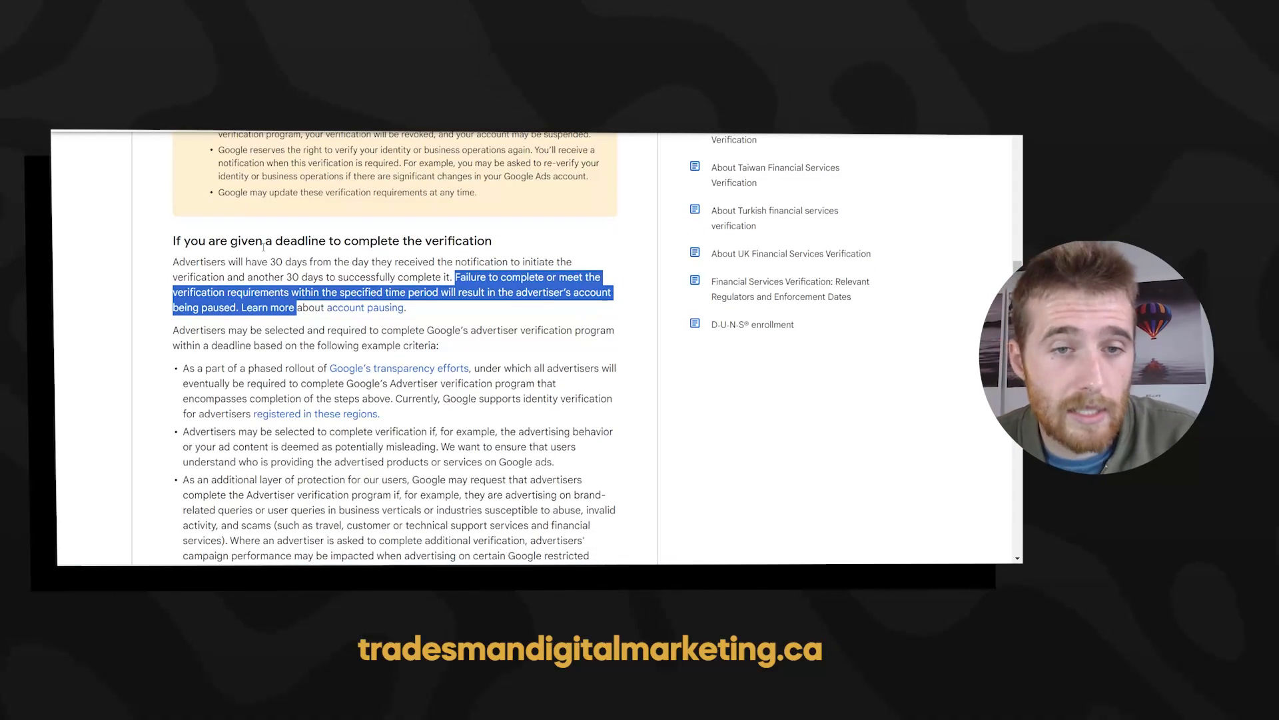
{"action": "mouse_move", "coordinate": [319, 256]}
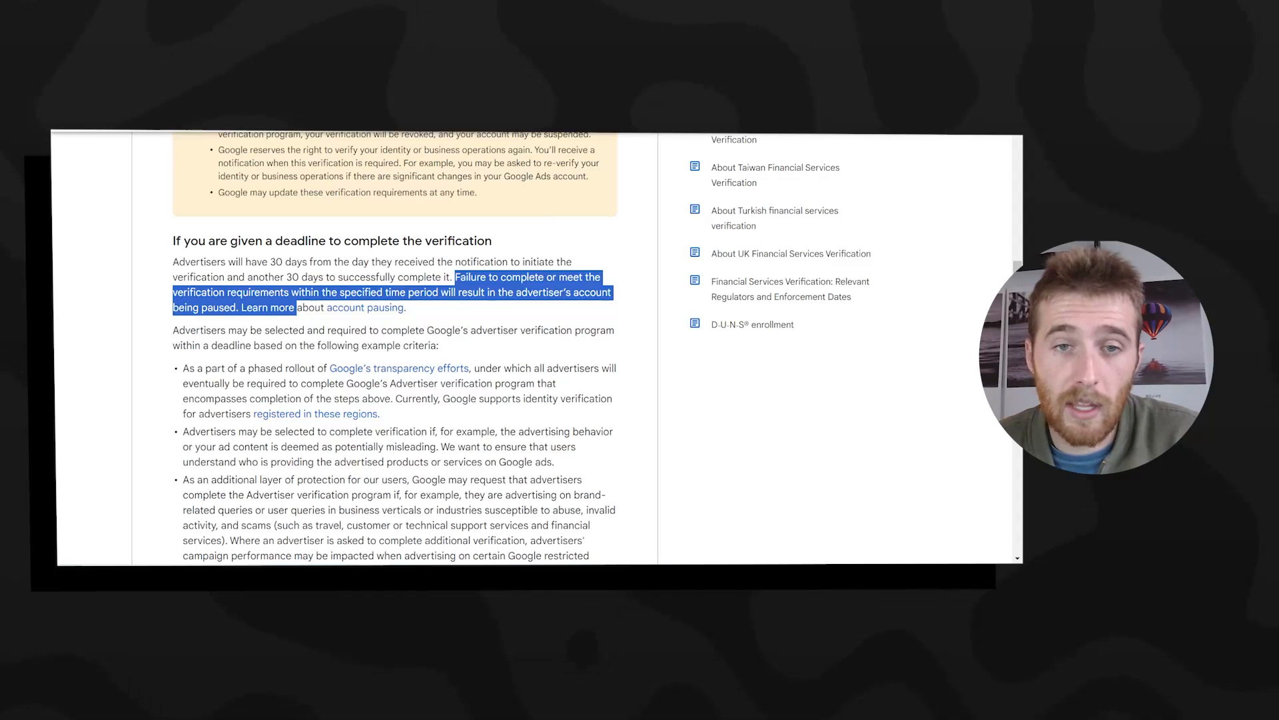
{"action": "scroll", "scroll_direction": "up", "scroll_amount": 3}
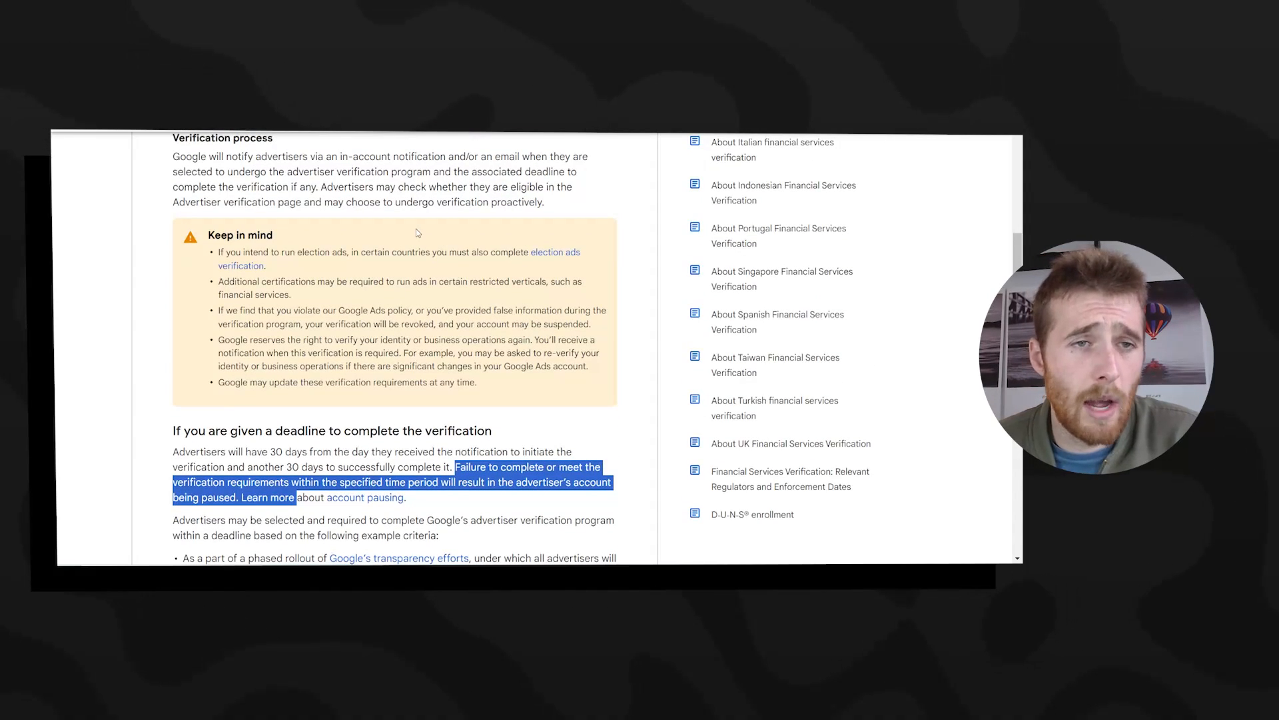
{"action": "scroll", "scroll_direction": "up", "scroll_amount": 3}
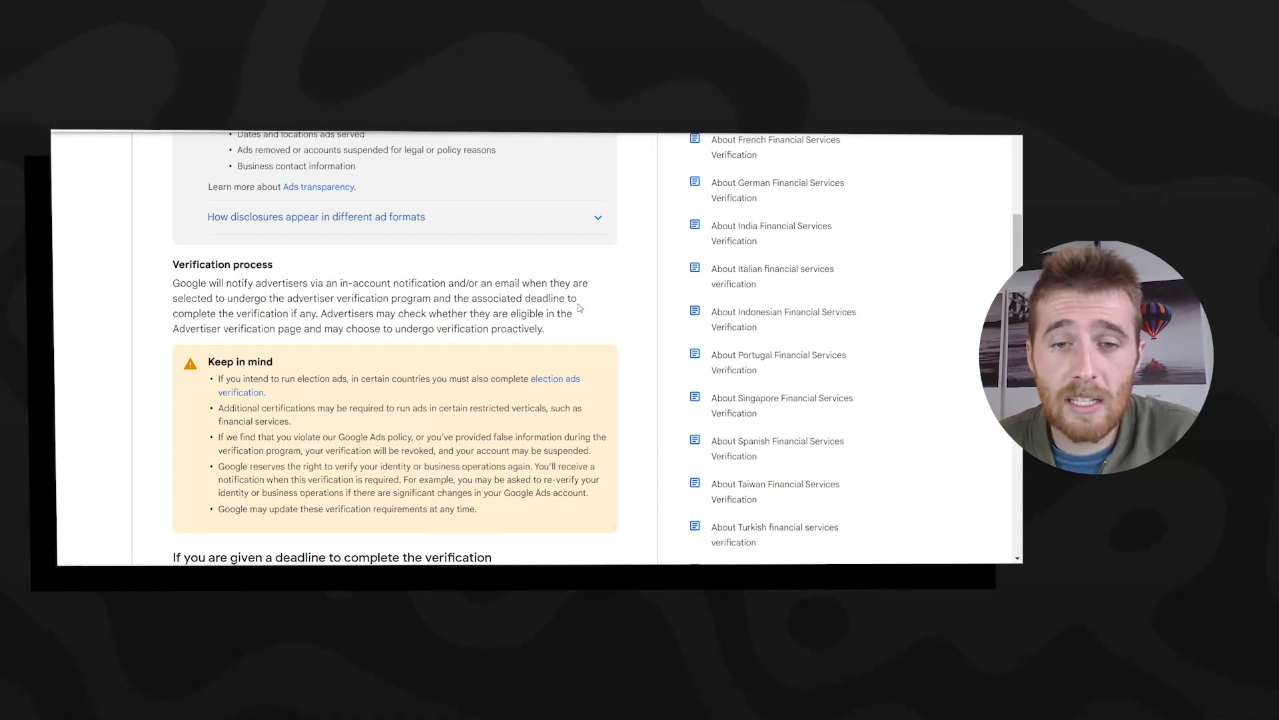
{"action": "scroll", "scroll_direction": "up", "scroll_amount": 3}
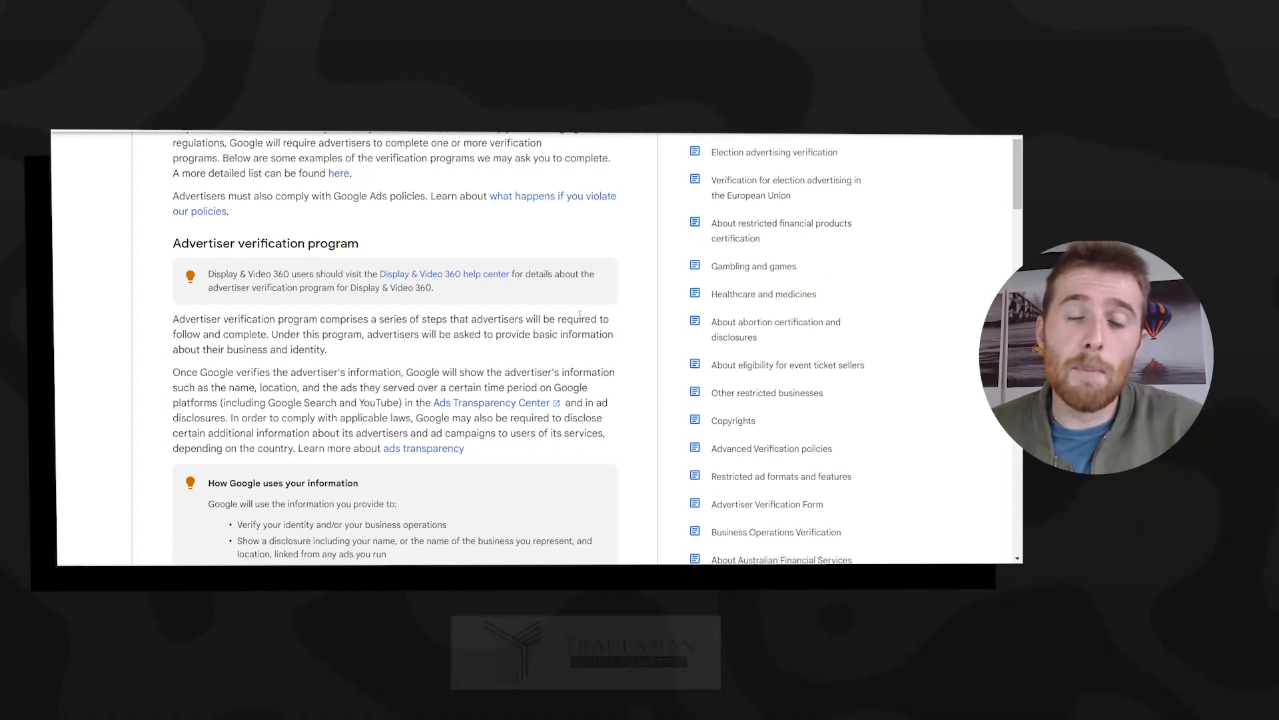
{"action": "scroll", "scroll_direction": "up", "scroll_amount": 3}
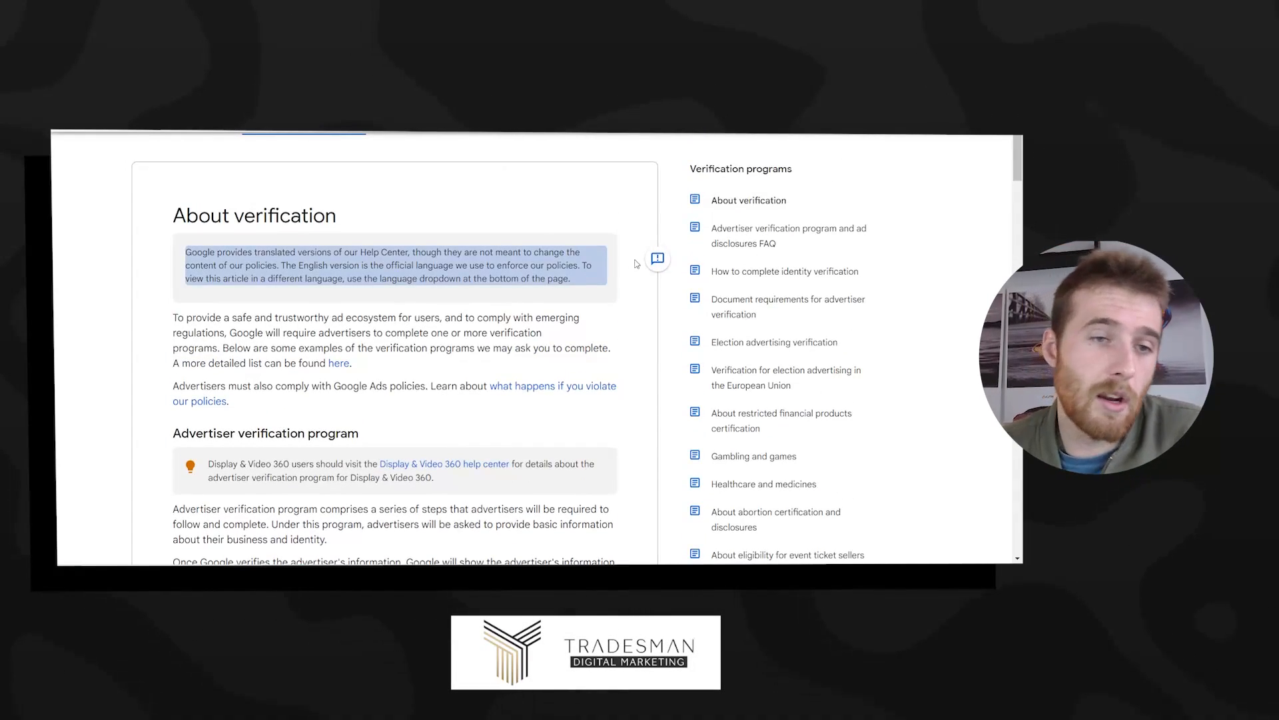
{"action": "scroll", "scroll_direction": "down", "scroll_amount": 3}
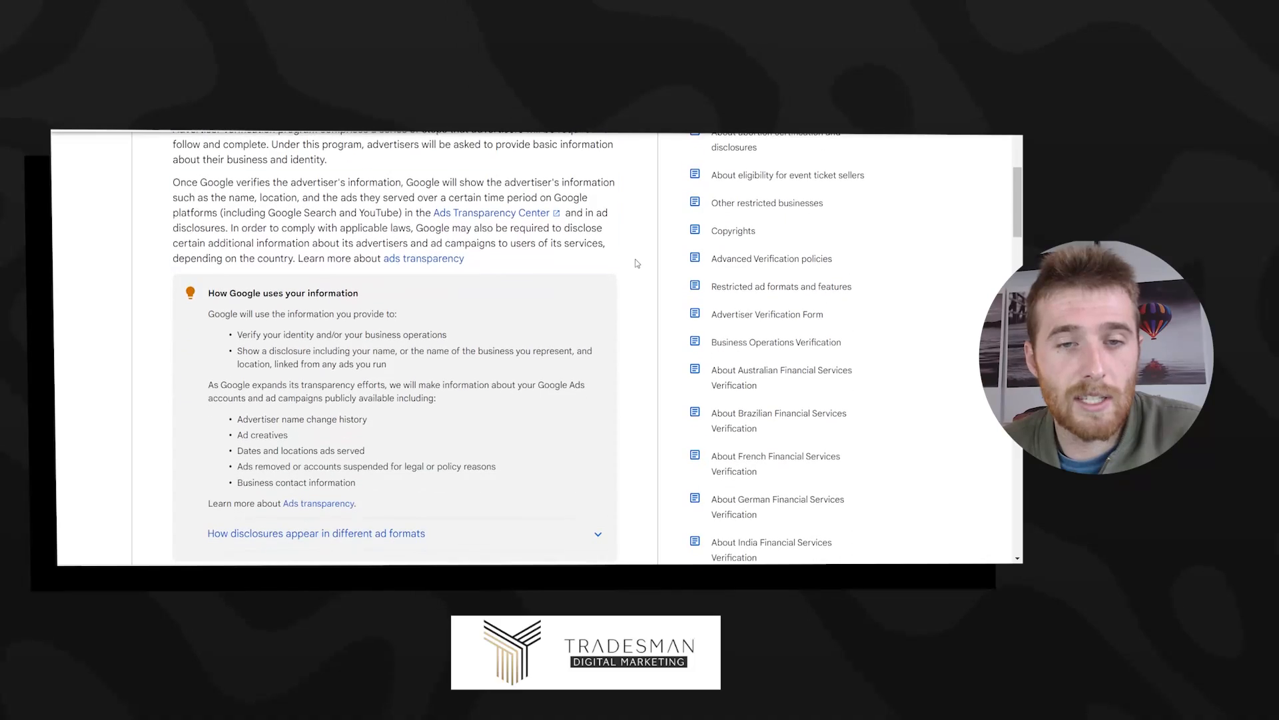
{"action": "scroll", "scroll_direction": "down", "scroll_amount": 3}
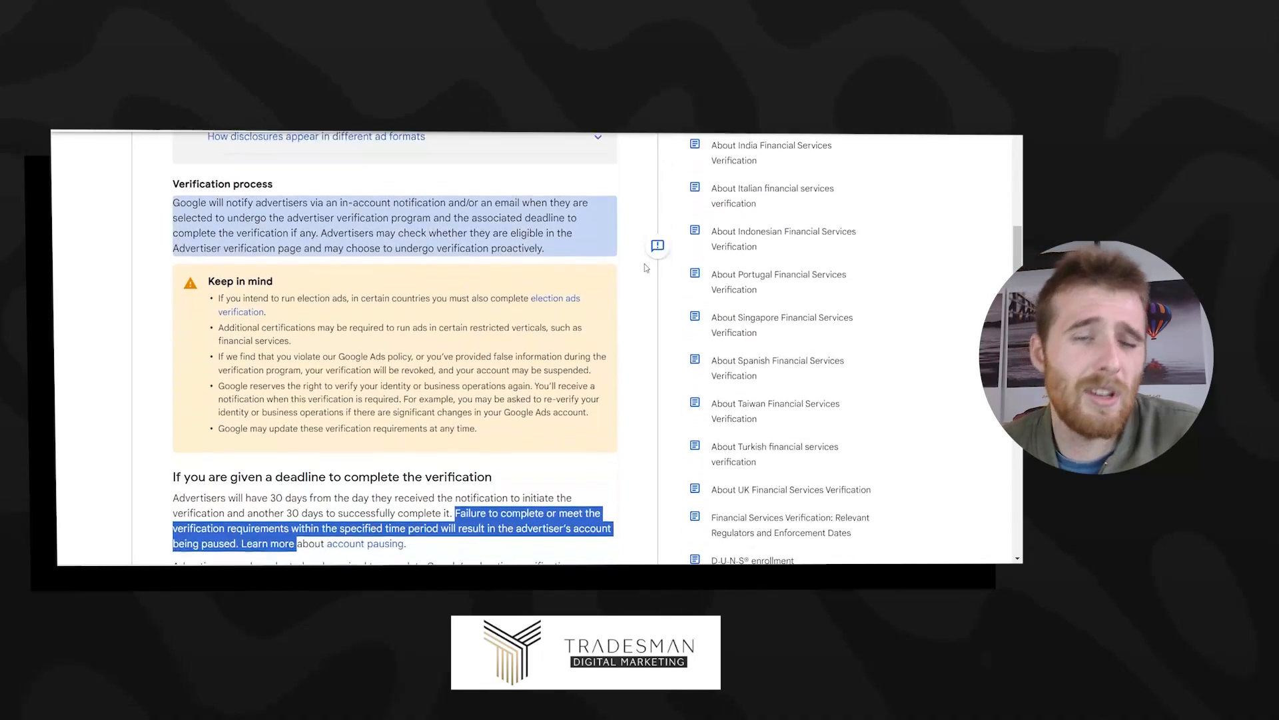
{"action": "scroll", "scroll_direction": "down", "scroll_amount": 3}
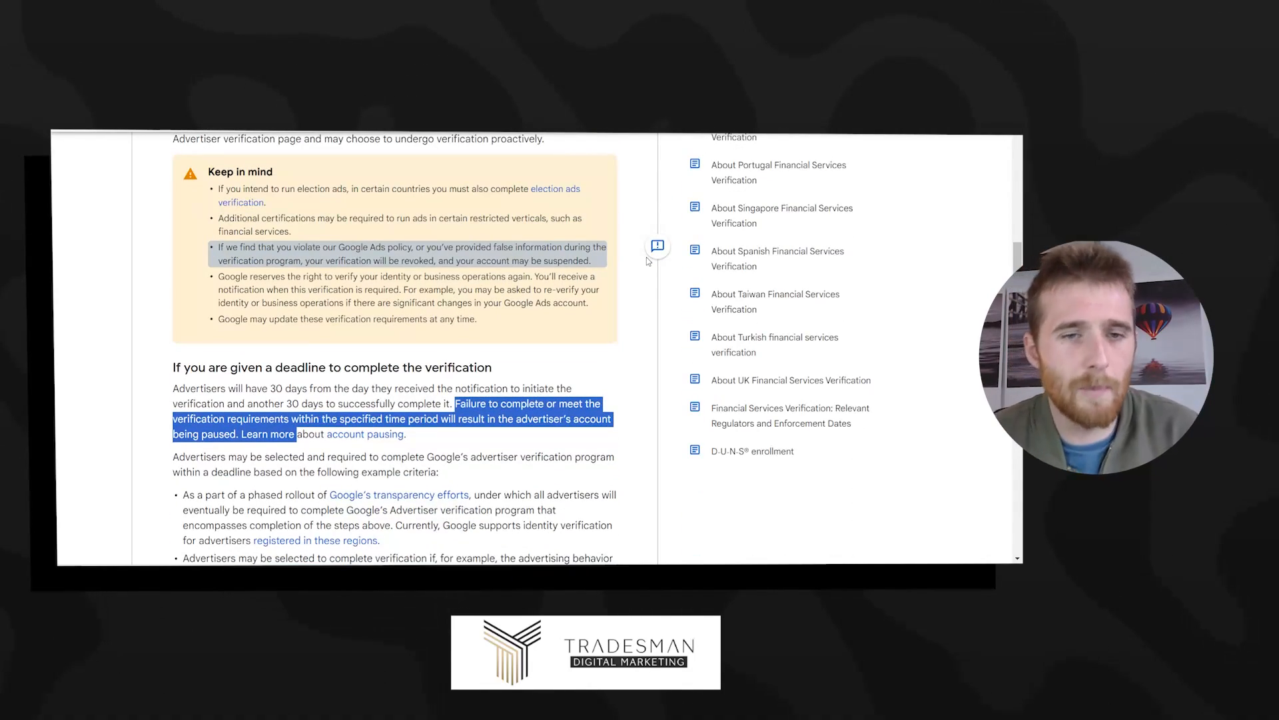
{"action": "scroll", "scroll_direction": "down", "scroll_amount": 3}
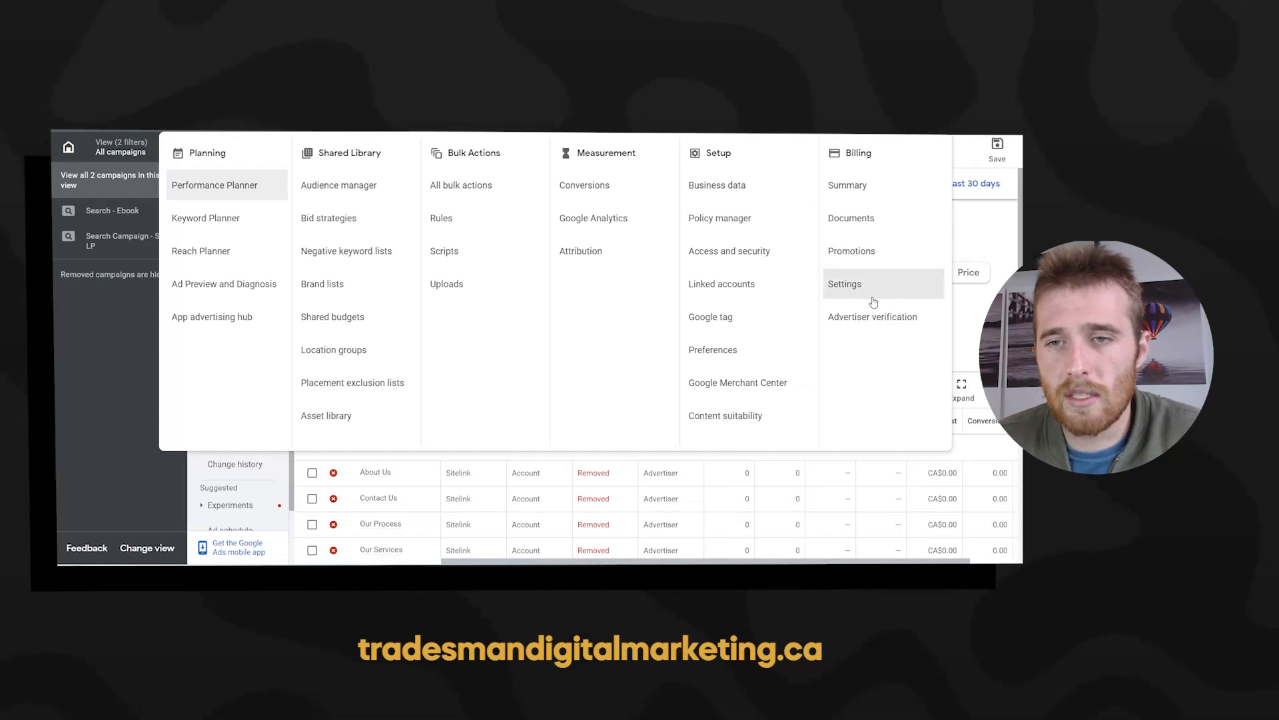
{"action": "mouse_move", "coordinate": [871, 317]}
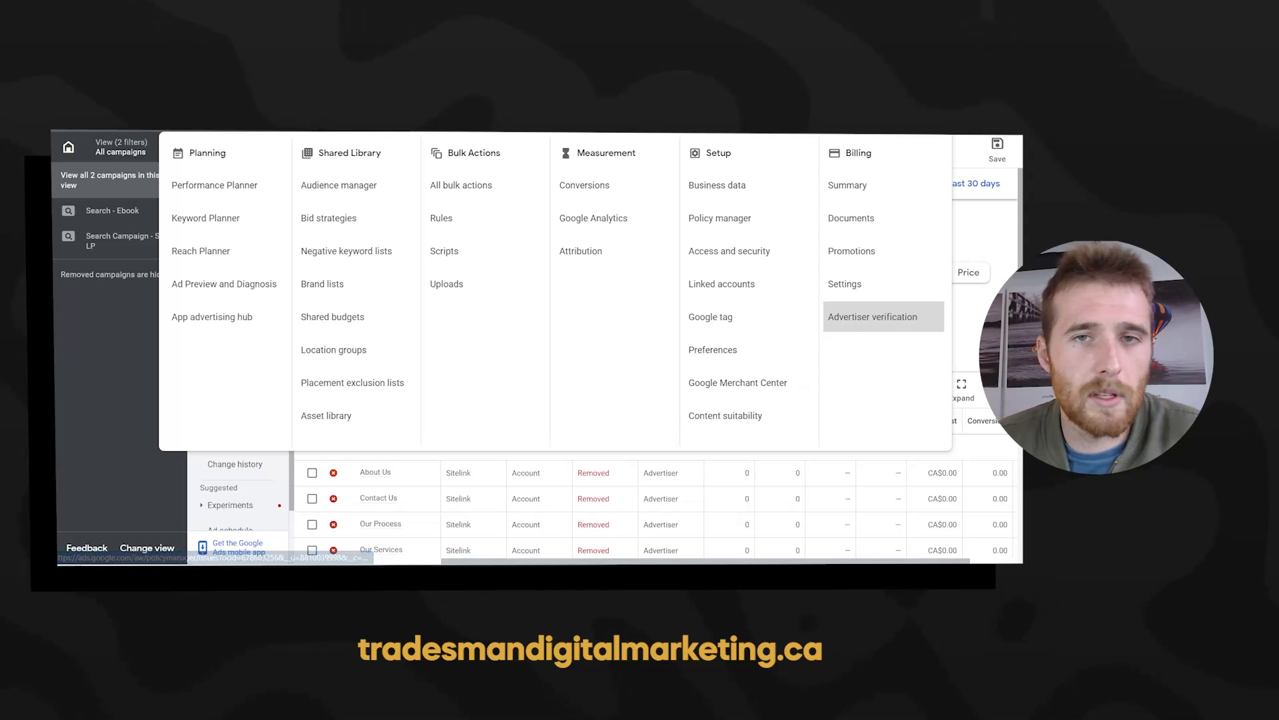
Go to the Advertiser verification page under Billing in Google Ads
{"action": "left_click", "coordinate": [871, 317]}
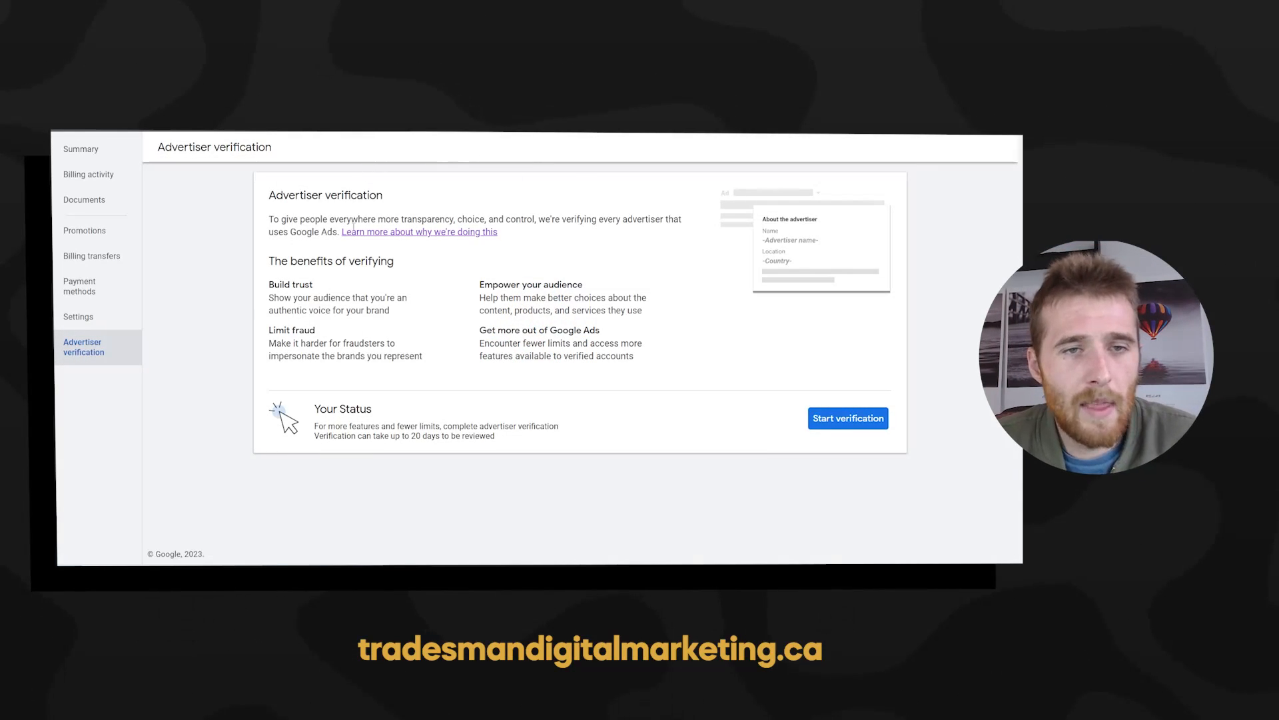
{"action": "double_click", "coordinate": [325, 194]}
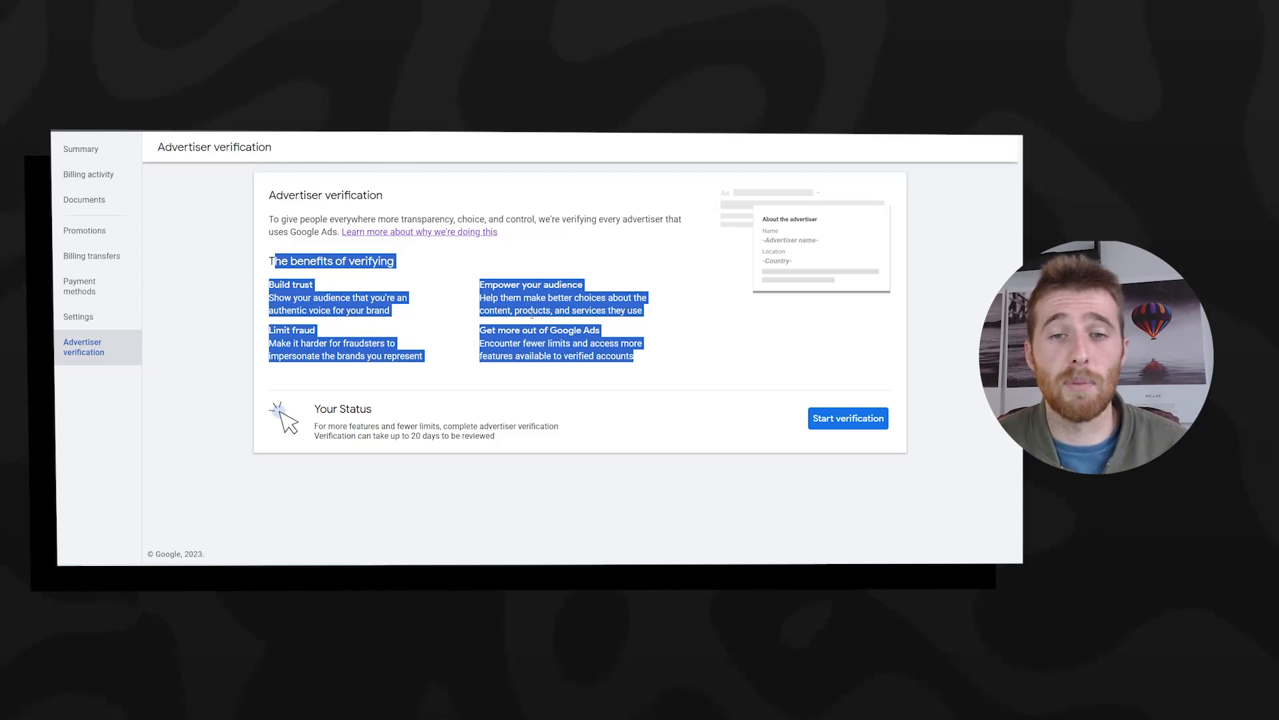
{"action": "left_click", "coordinate": [514, 284]}
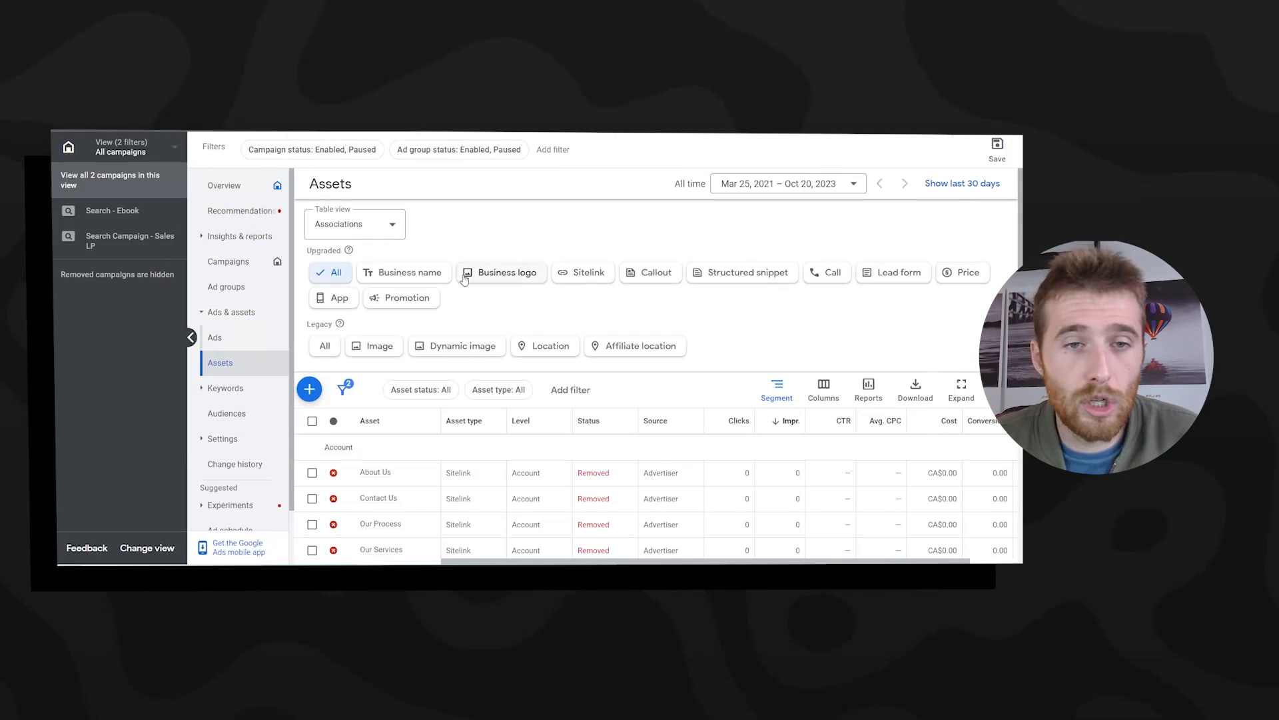
{"action": "mouse_move", "coordinate": [405, 272]}
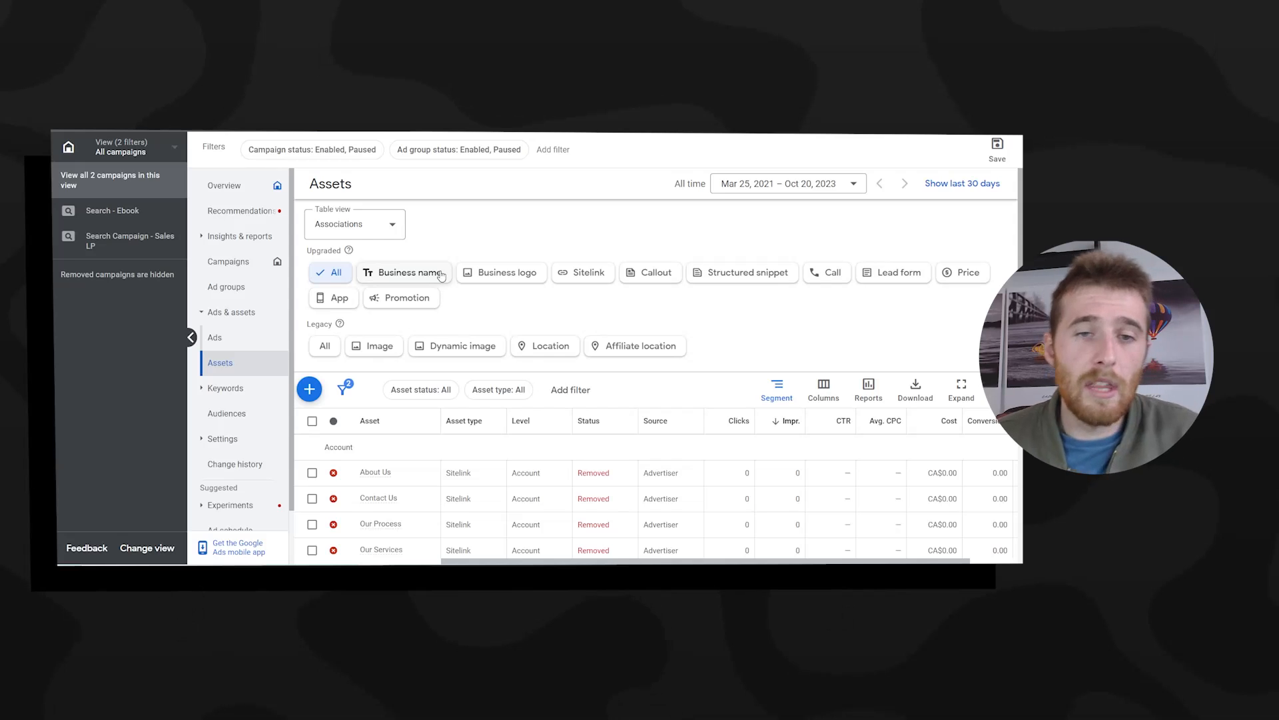
{"action": "mouse_move", "coordinate": [501, 271]}
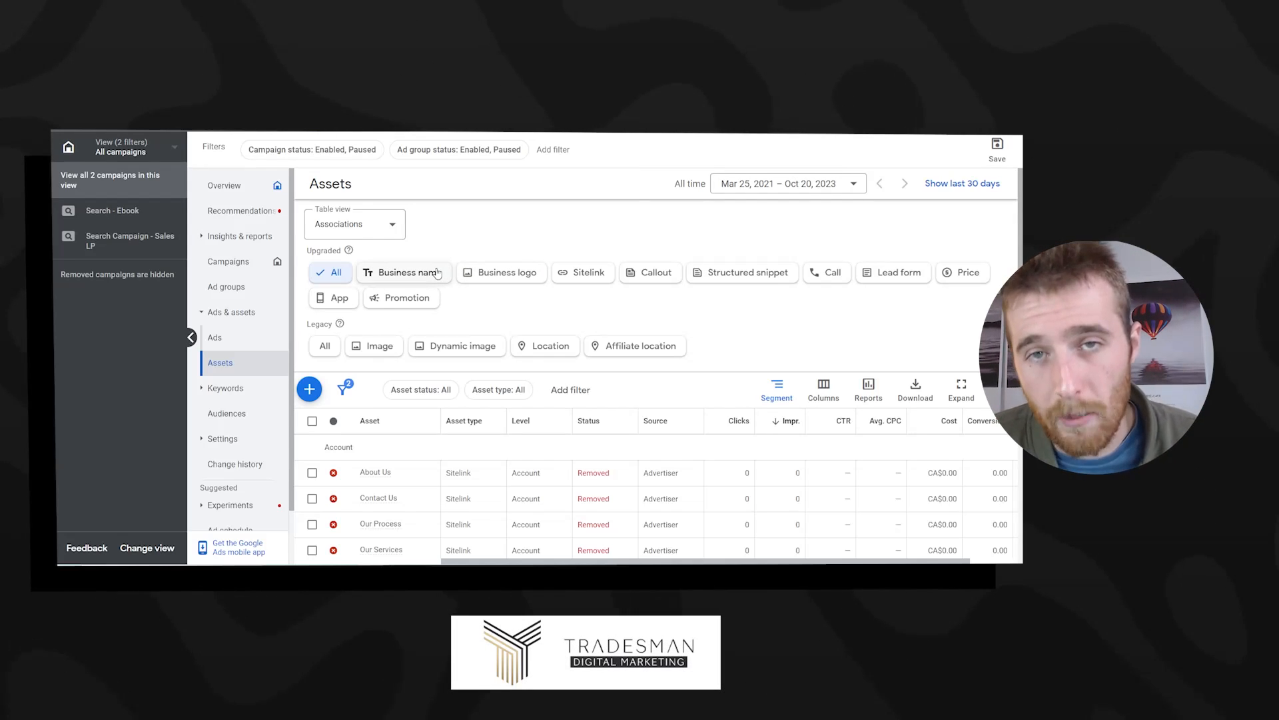
Check the Business name and Business logo assets and dismiss the 'Get access' verification prompt
{"action": "left_click", "coordinate": [399, 272]}
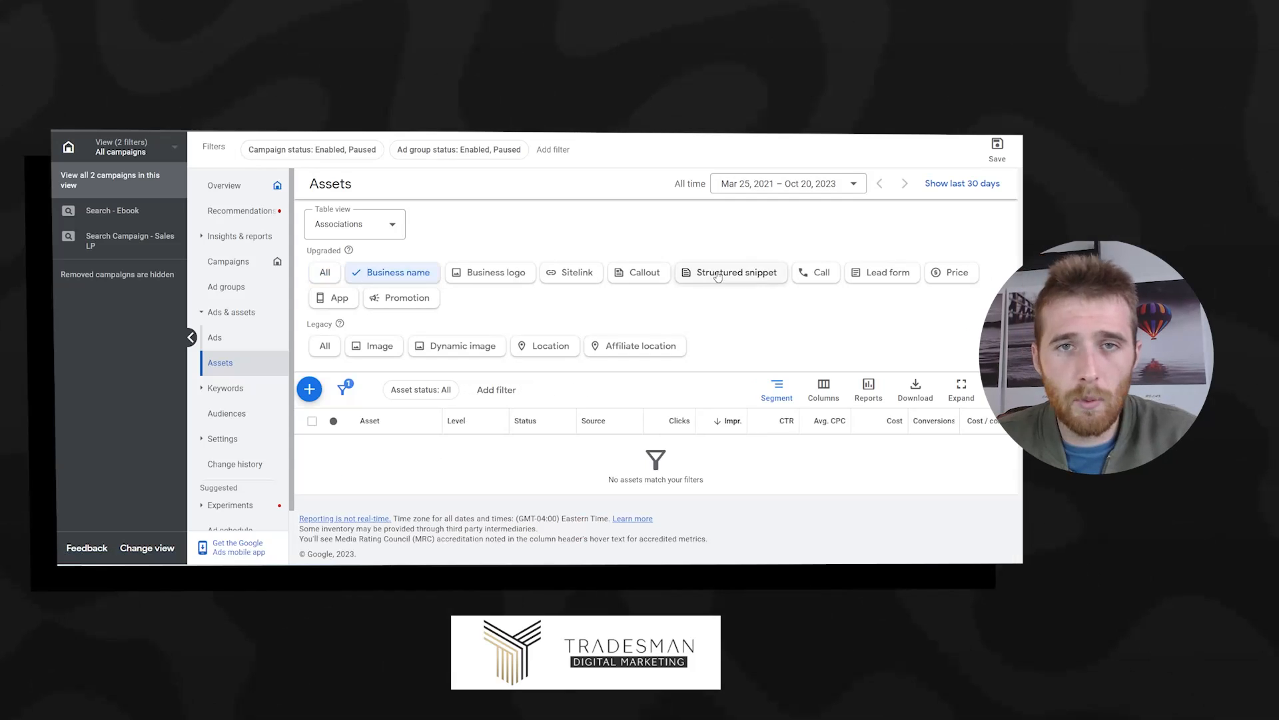
{"action": "mouse_move", "coordinate": [332, 376]}
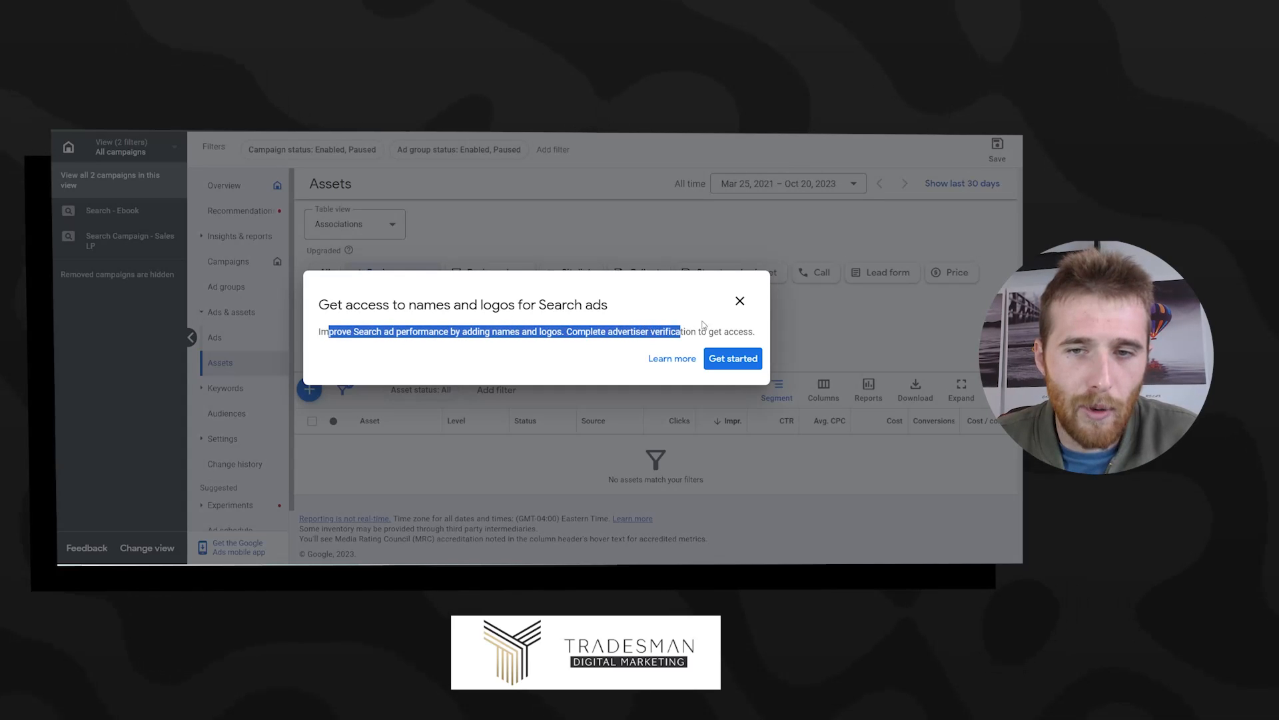
{"action": "left_click", "coordinate": [740, 300]}
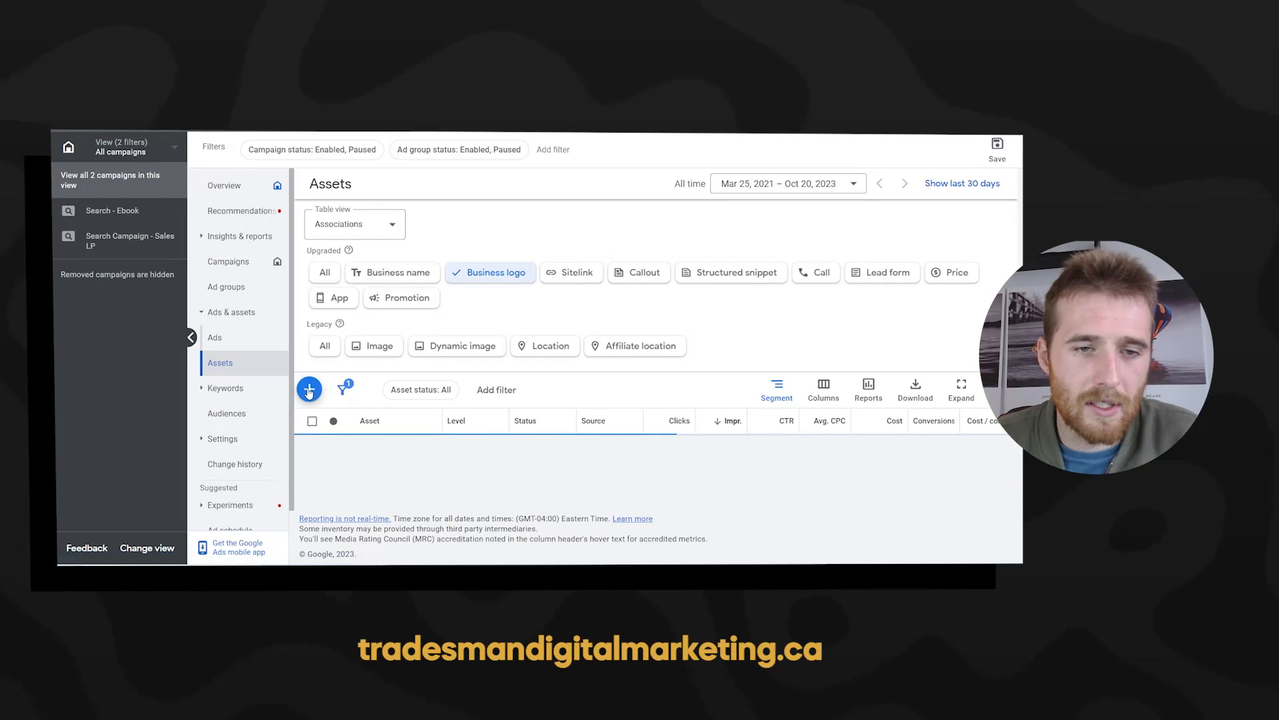
{"action": "left_click", "coordinate": [308, 389]}
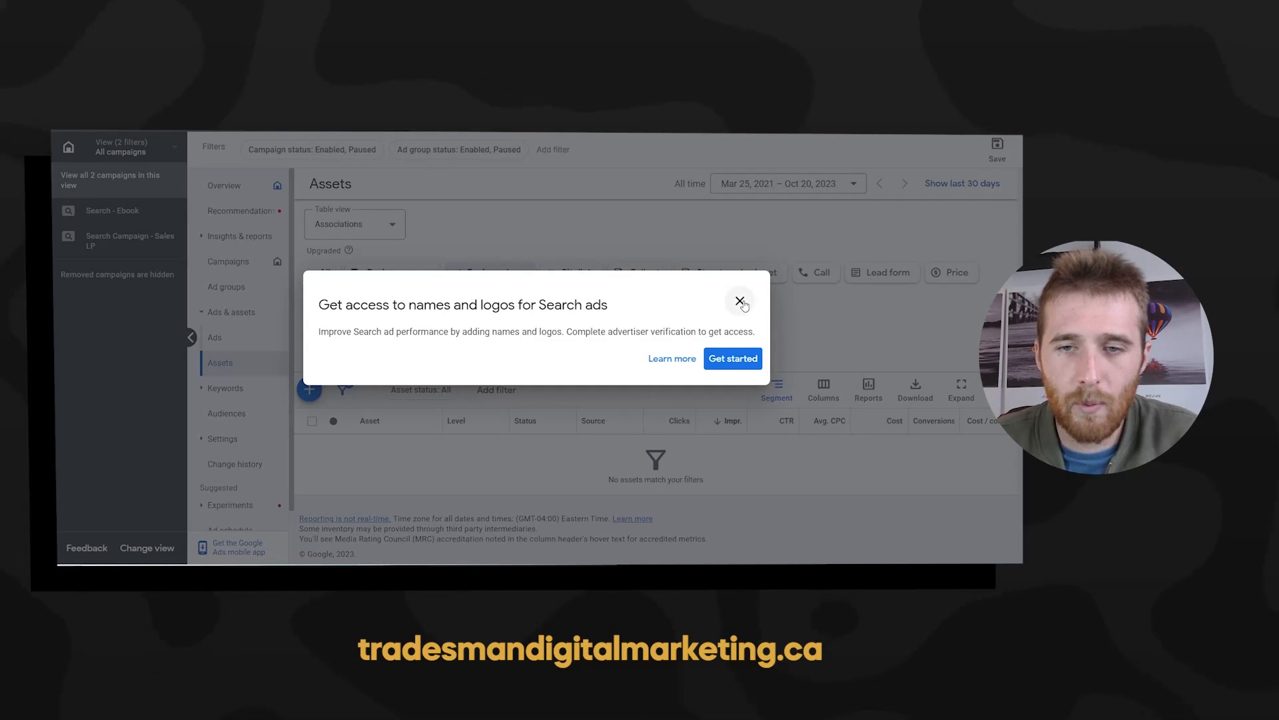
{"action": "left_click", "coordinate": [731, 358]}
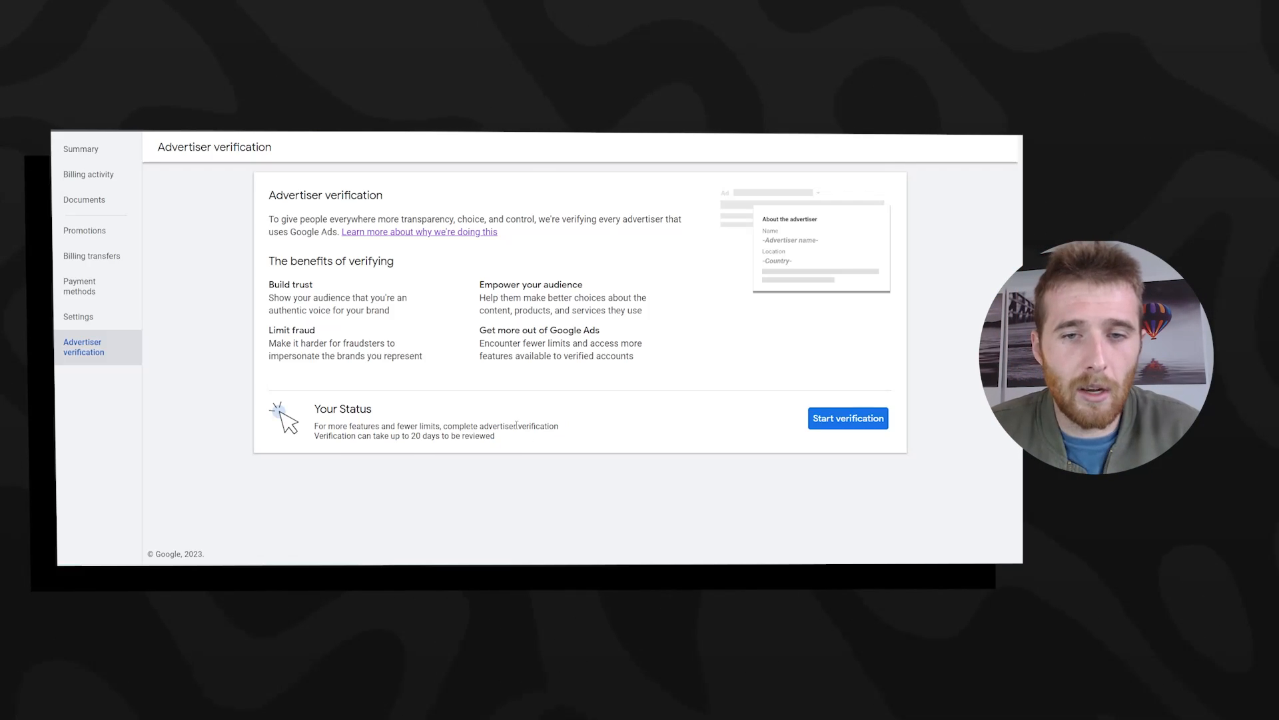
{"action": "mouse_move", "coordinate": [594, 378]}
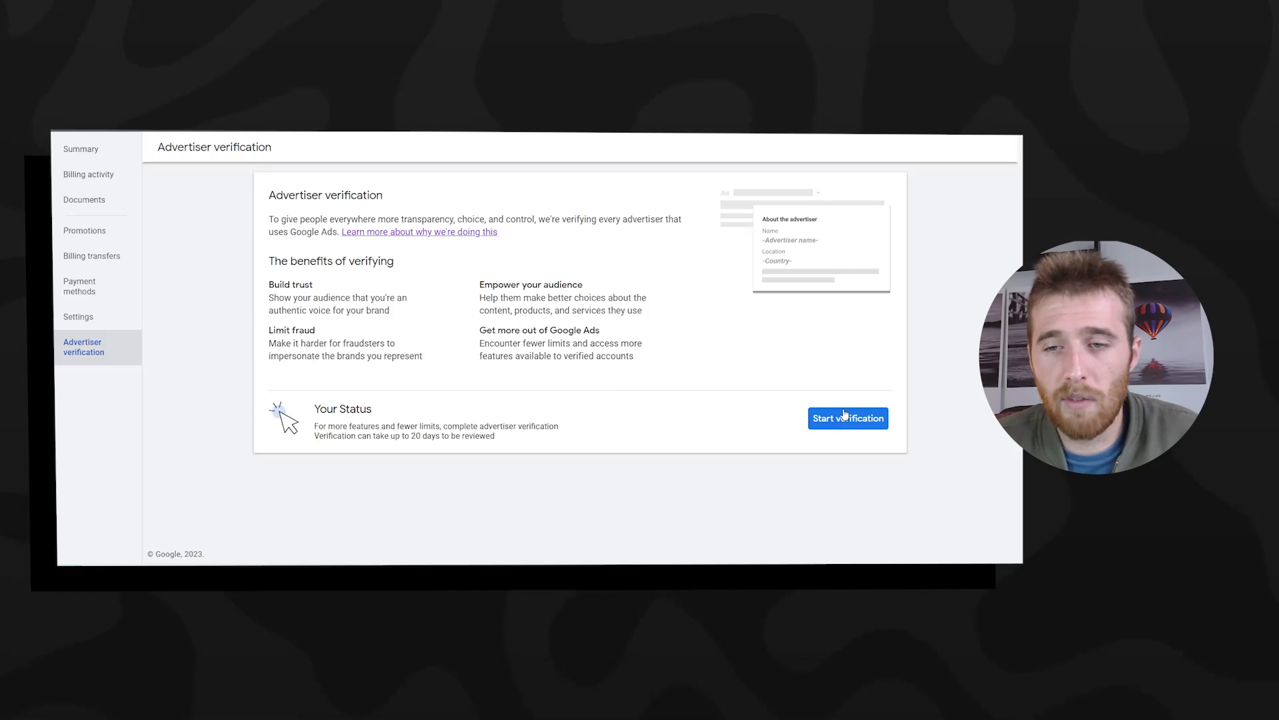
Start advertiser verification, reaching the business questionnaire, and follow the verification policy link
{"action": "left_click", "coordinate": [847, 417]}
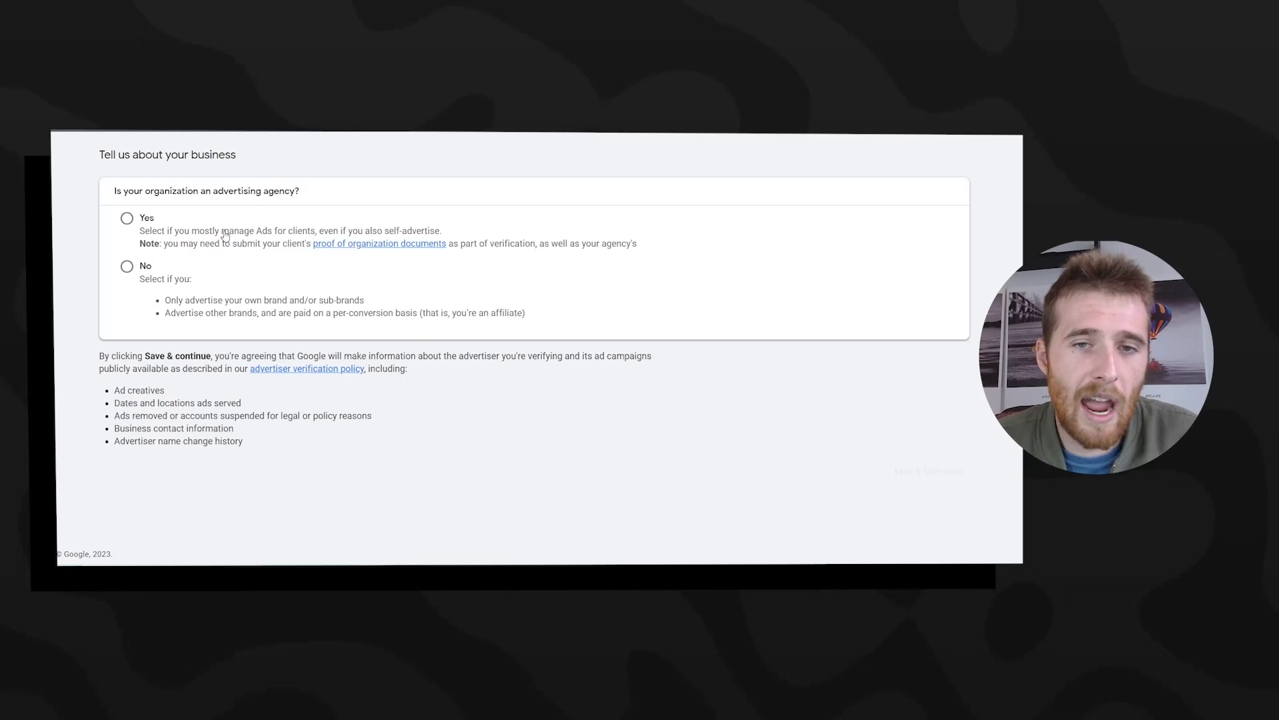
{"action": "left_click", "coordinate": [127, 217]}
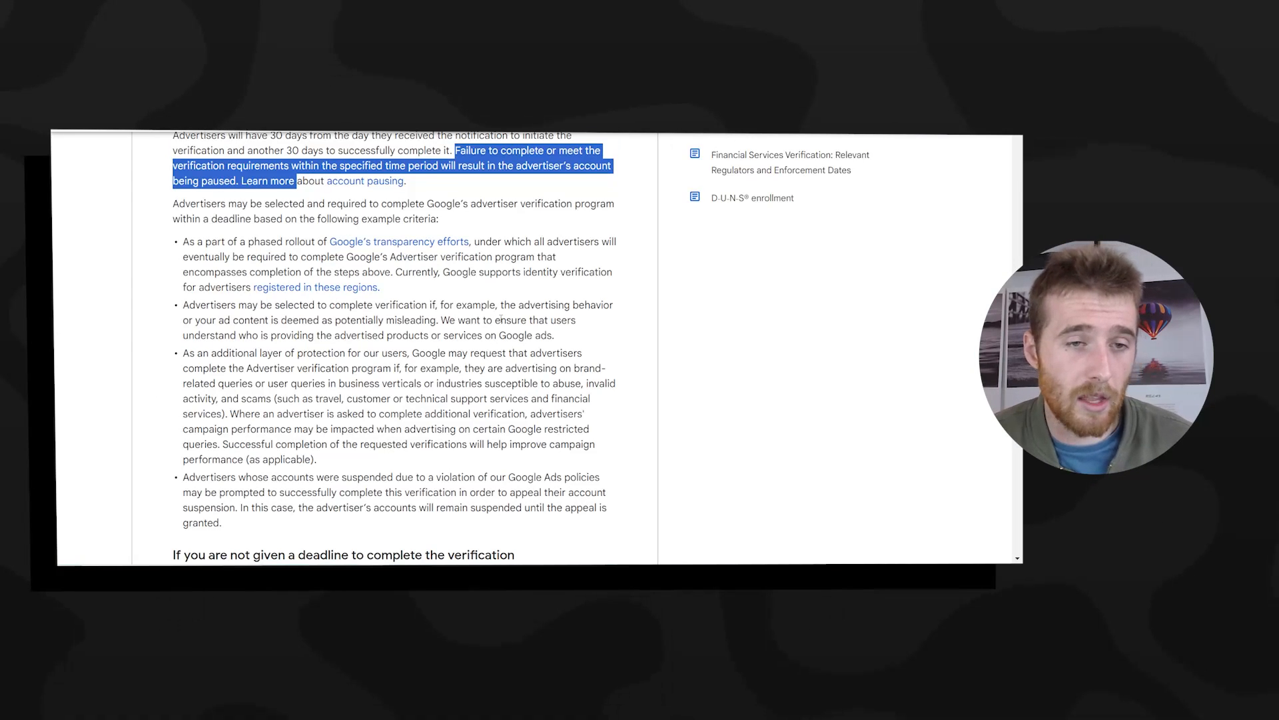
Read the policy article's verification deadline and account pausing sections
{"action": "scroll", "scroll_direction": "down", "scroll_amount": 3}
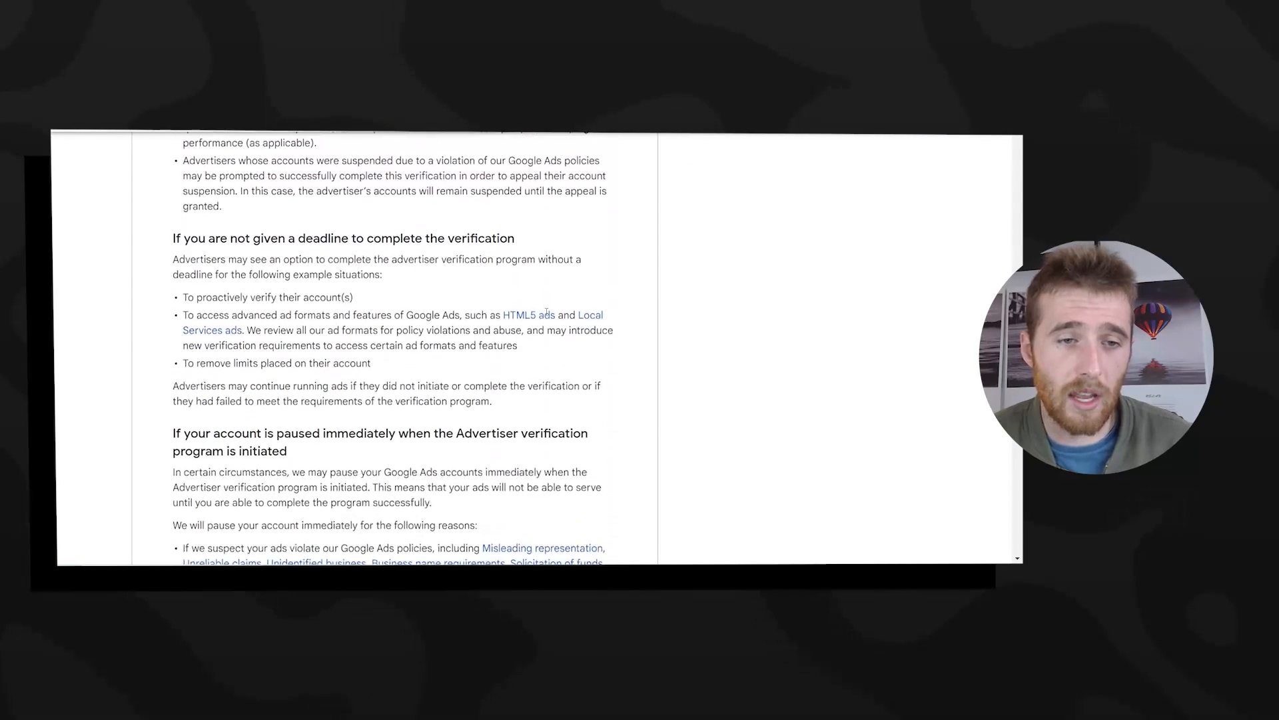
{"action": "scroll", "scroll_direction": "down", "scroll_amount": 3}
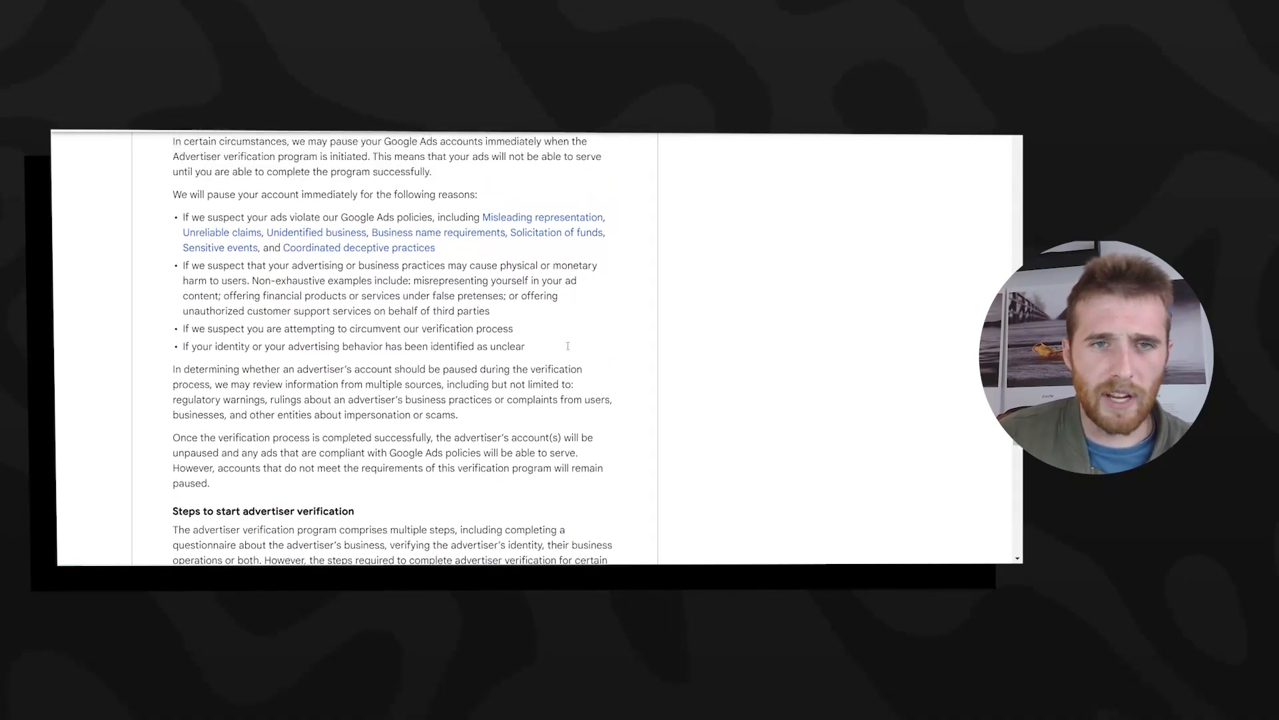
{"action": "scroll", "scroll_direction": "up", "scroll_amount": 3}
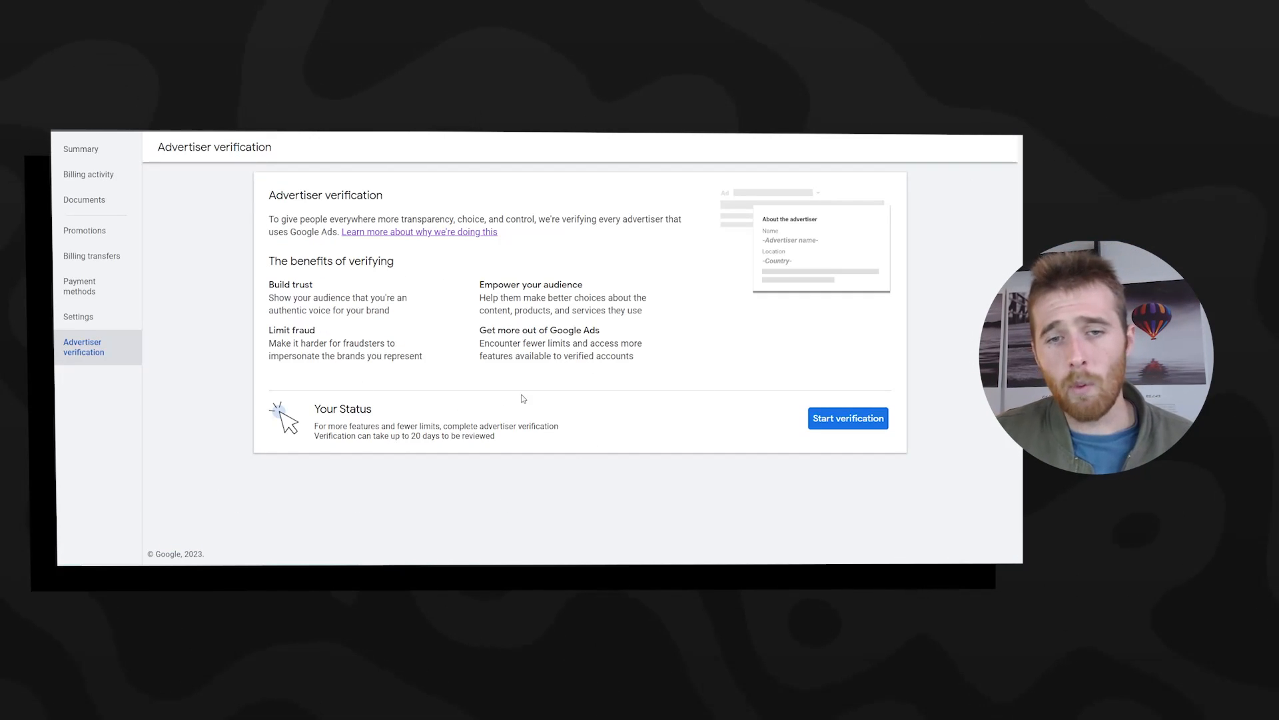
{"action": "mouse_move", "coordinate": [569, 405]}
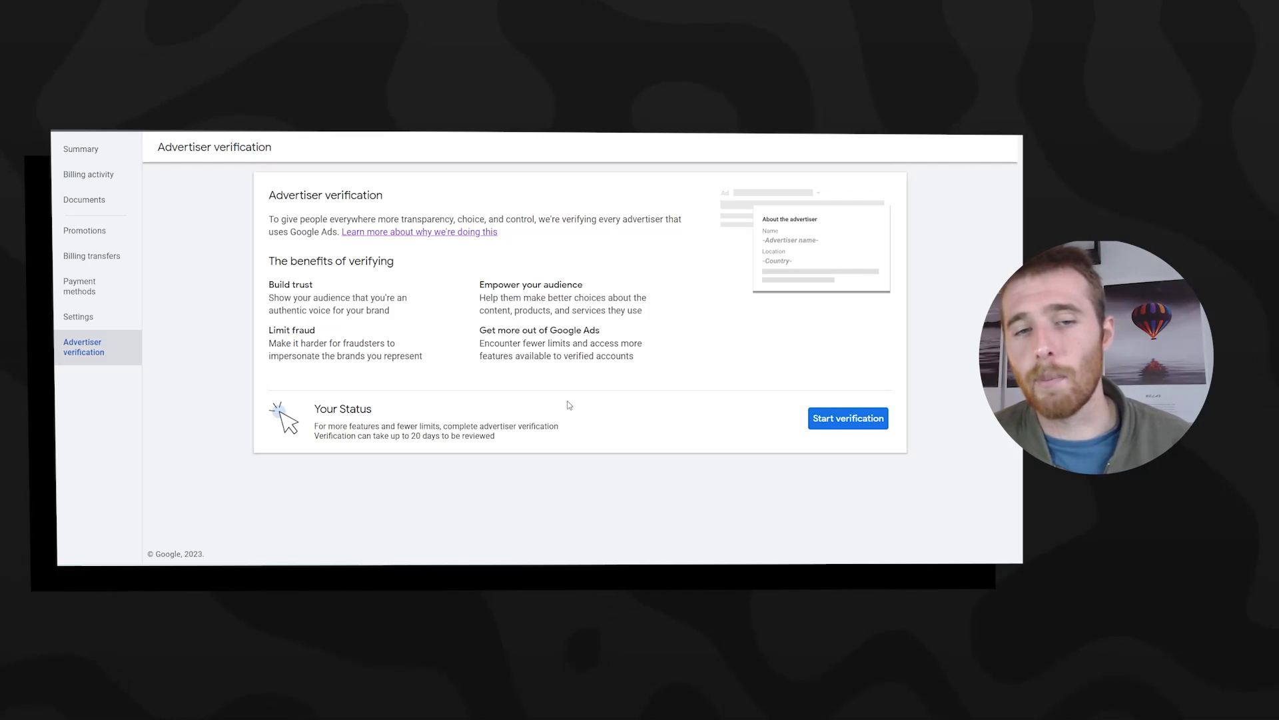
{"action": "mouse_move", "coordinate": [622, 417]}
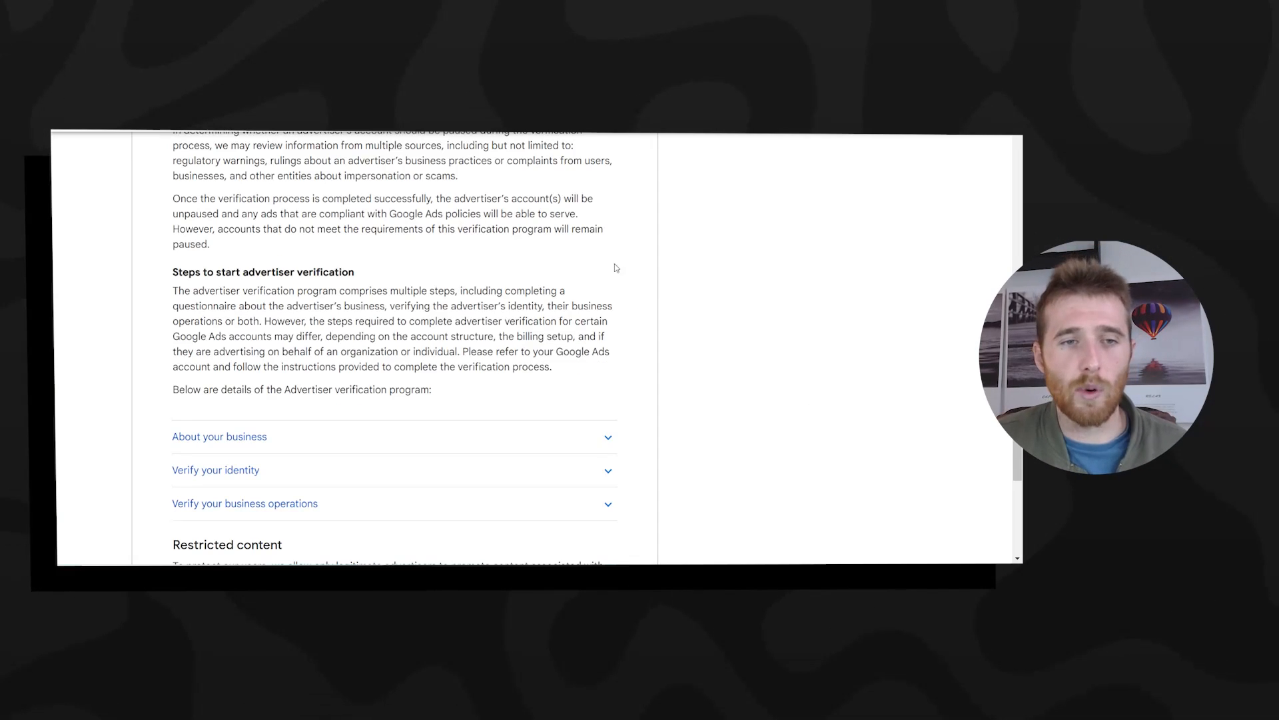
Expand the About your business and Verify your identity sections and read to the article's end at Advertiser responsibility
{"action": "scroll", "scroll_direction": "down", "scroll_amount": 3}
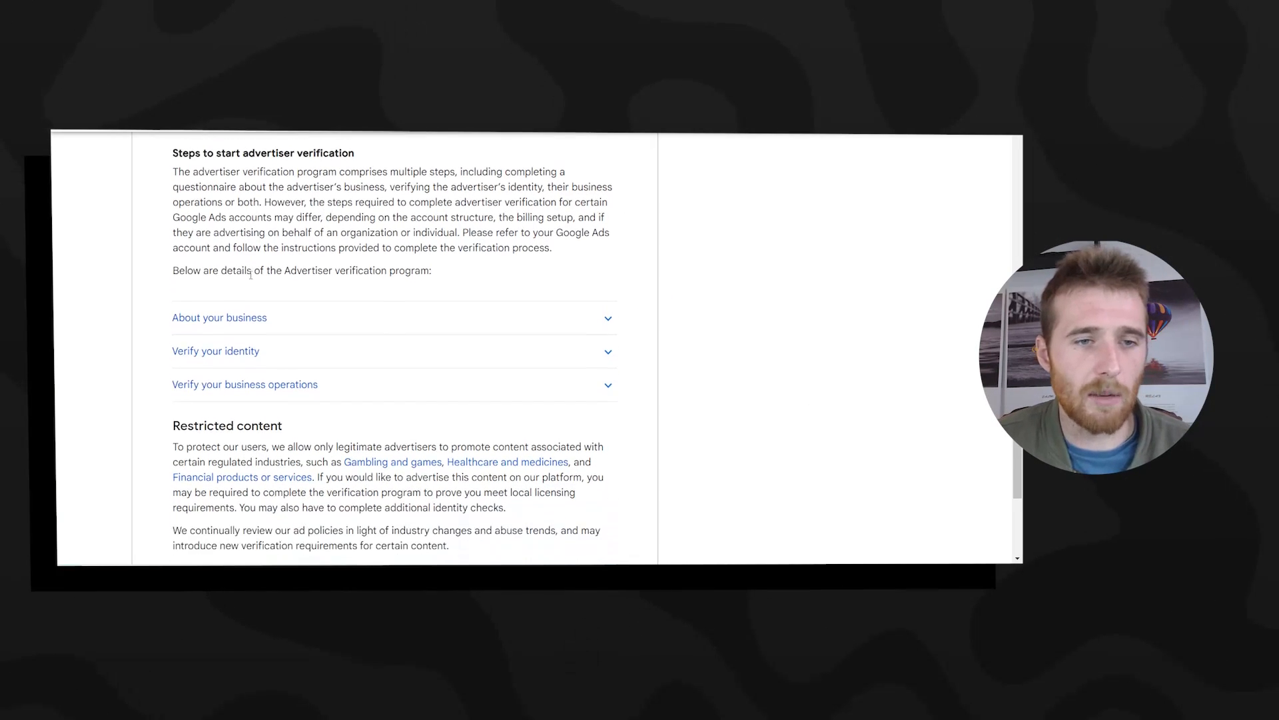
{"action": "left_click", "coordinate": [218, 317]}
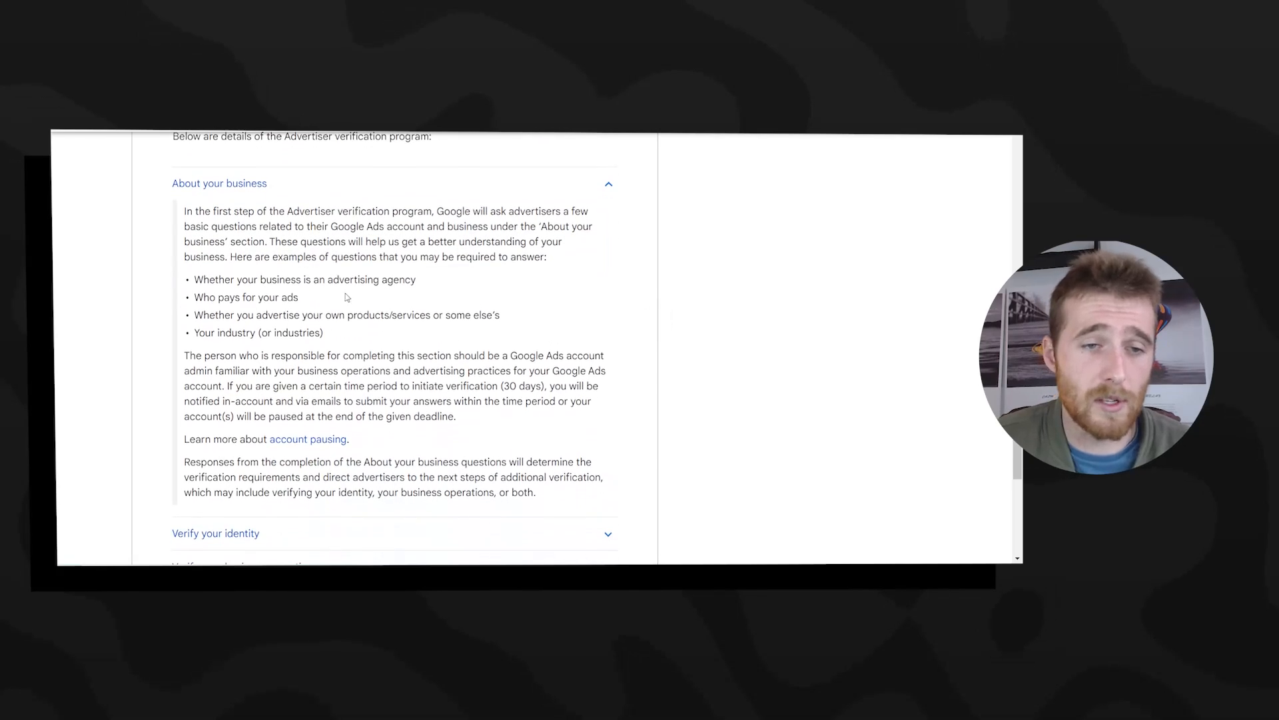
{"action": "scroll", "scroll_direction": "down", "scroll_amount": 3}
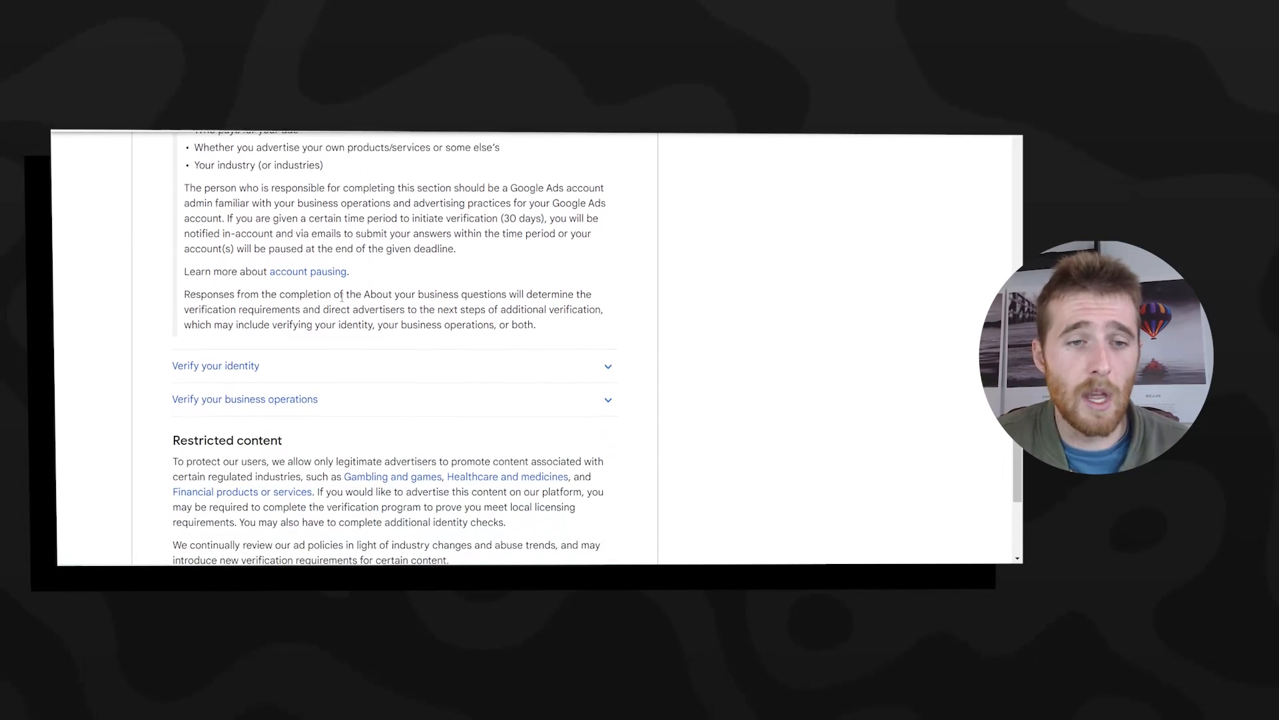
{"action": "left_click", "coordinate": [216, 365]}
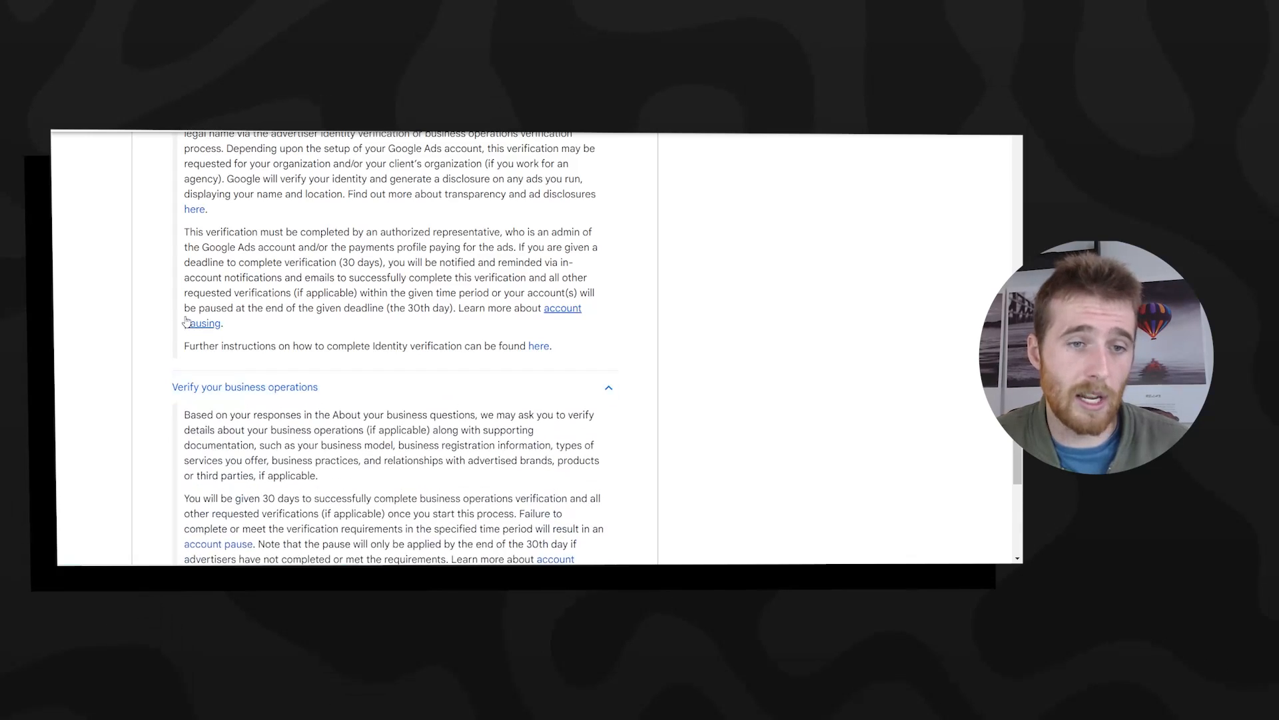
{"action": "scroll", "scroll_direction": "down", "scroll_amount": 3}
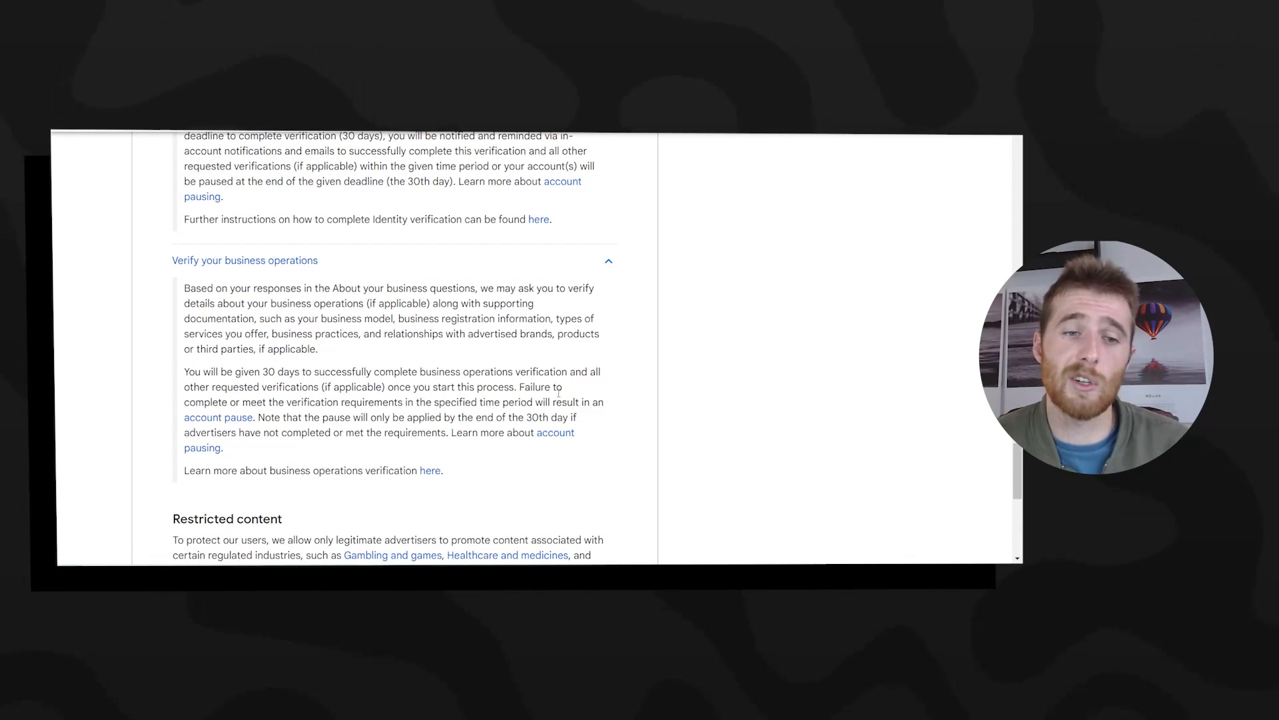
{"action": "scroll", "scroll_direction": "down", "scroll_amount": 3}
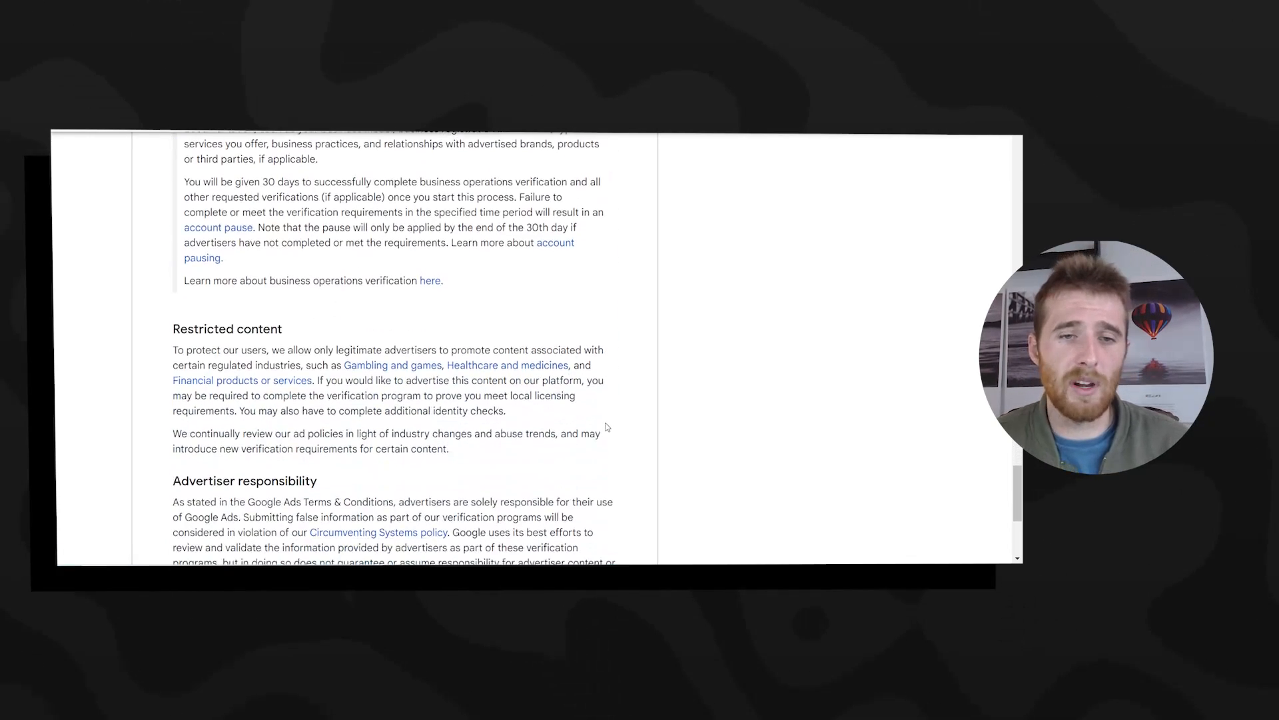
{"action": "scroll", "scroll_direction": "down", "scroll_amount": 3}
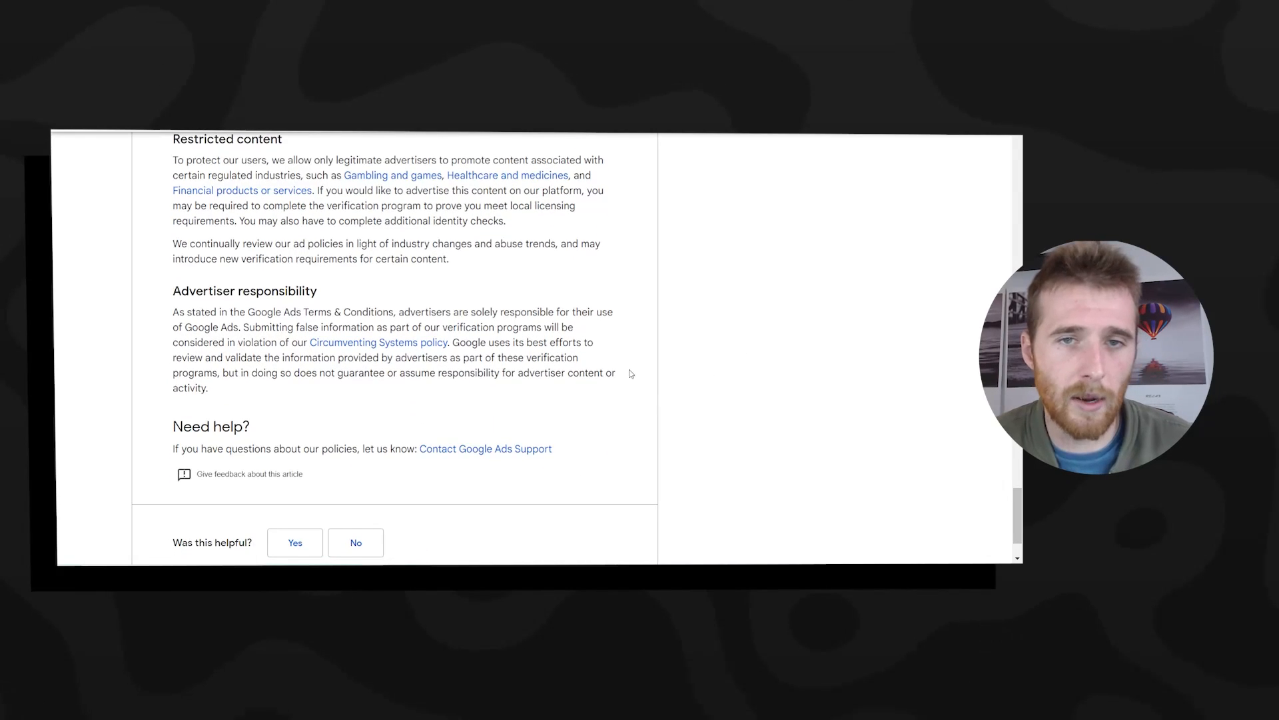